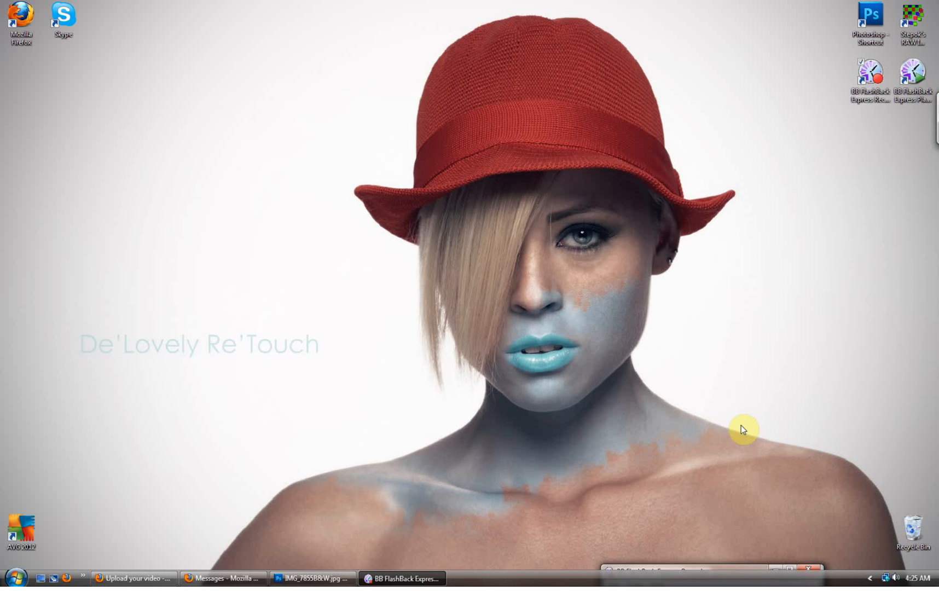
pyautogui.moveTo(386, 513)
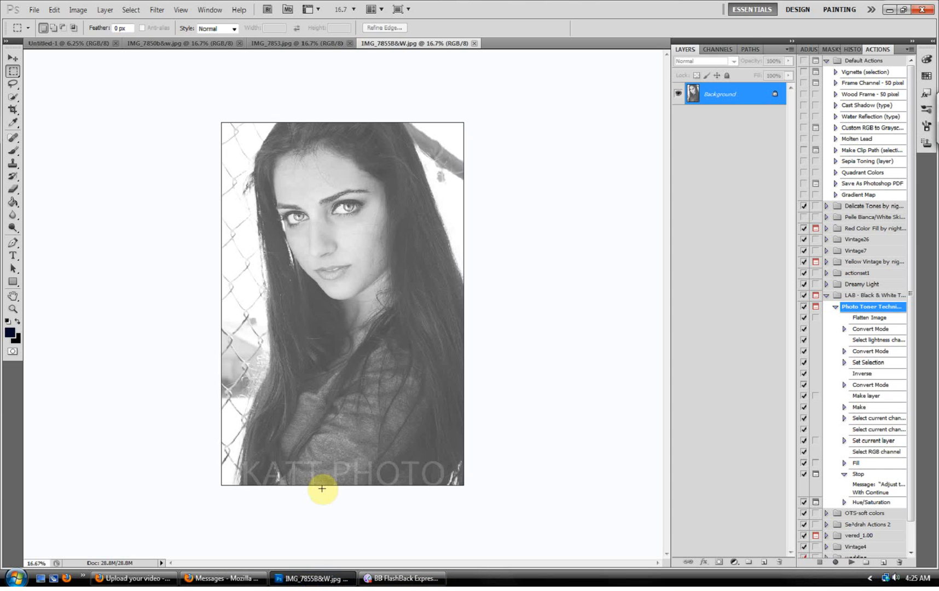
# Bring the blank Untitled-1 canvas to the front.
pyautogui.click(49, 43)
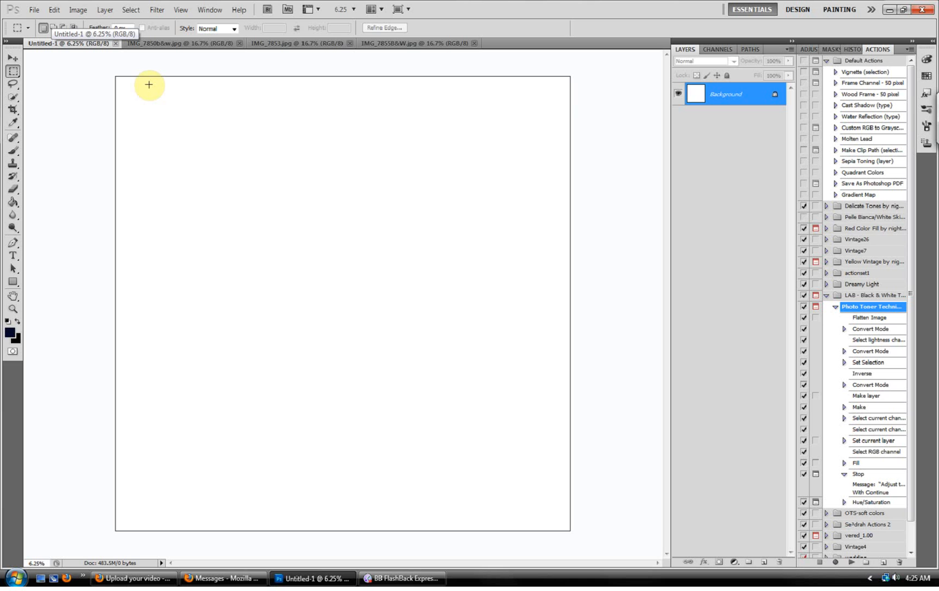
pyautogui.moveTo(156, 87)
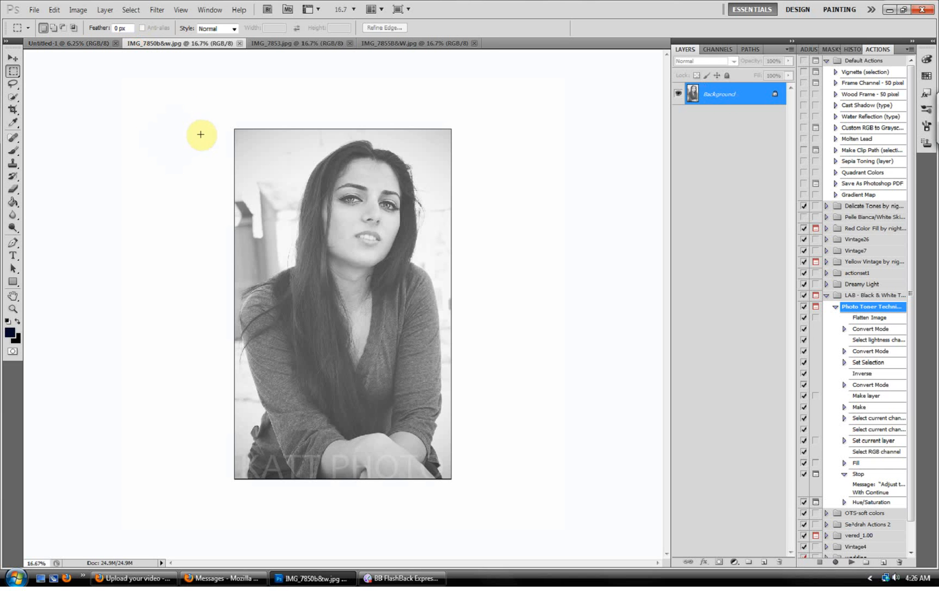
pyautogui.moveTo(96, 77)
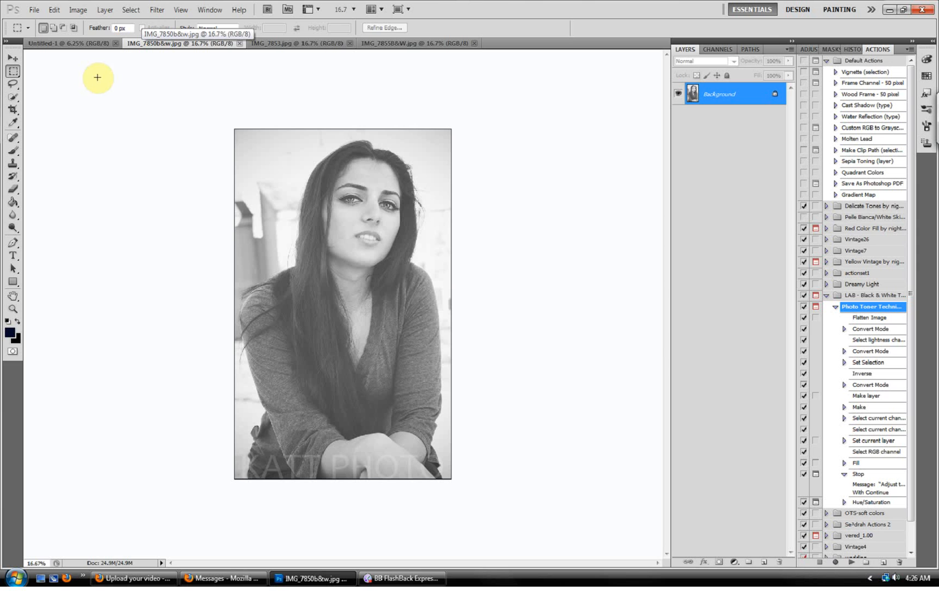
pyautogui.moveTo(235, 131)
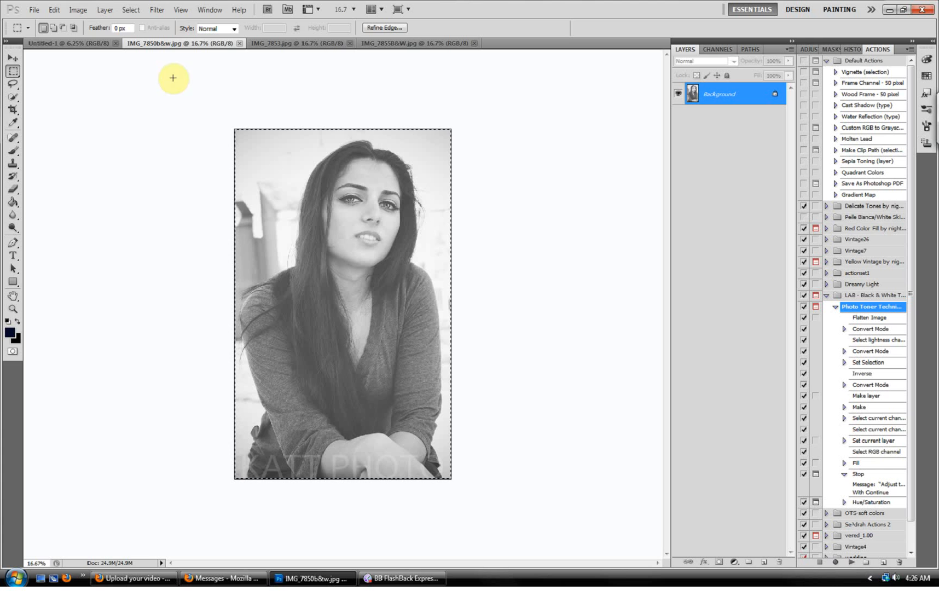
# Copy the seated and fence portraits and paste them onto Untitled-1 as layers.
pyautogui.click(55, 10)
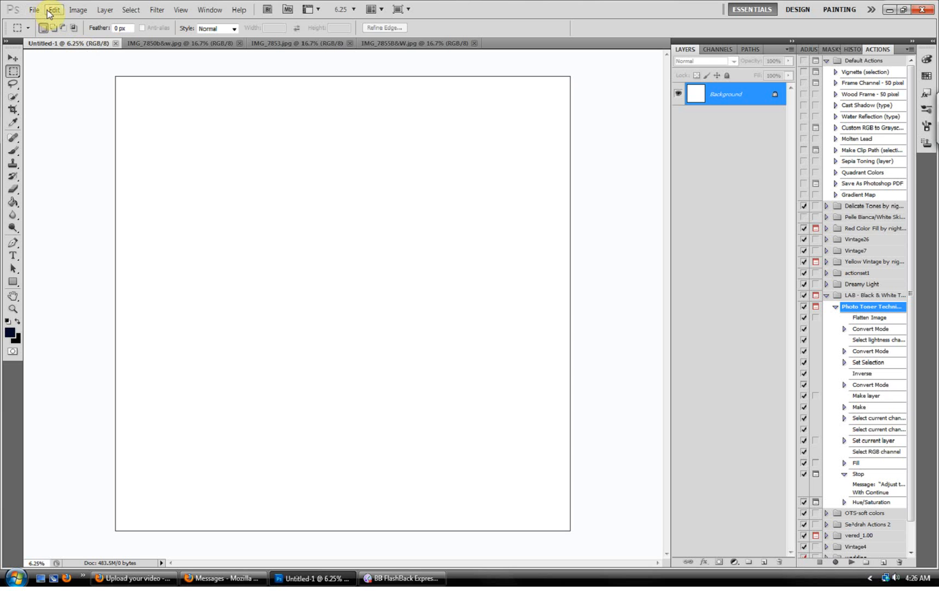
pyautogui.click(53, 9)
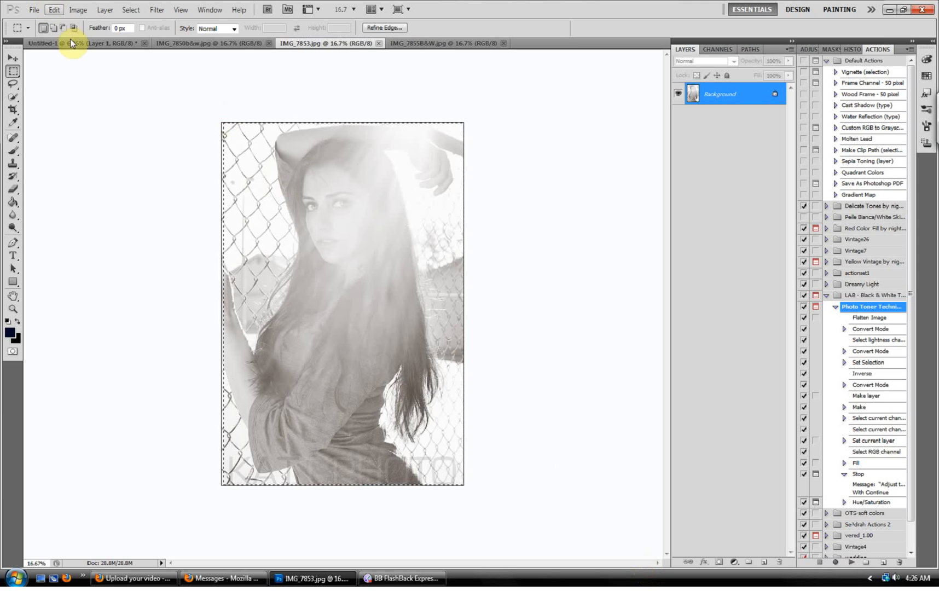
pyautogui.click(53, 10)
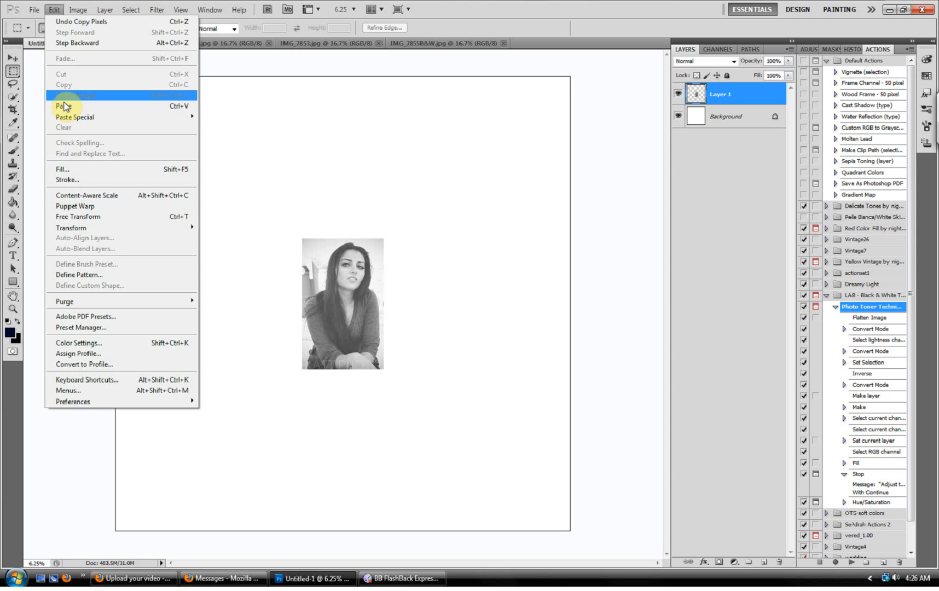
pyautogui.click(63, 106)
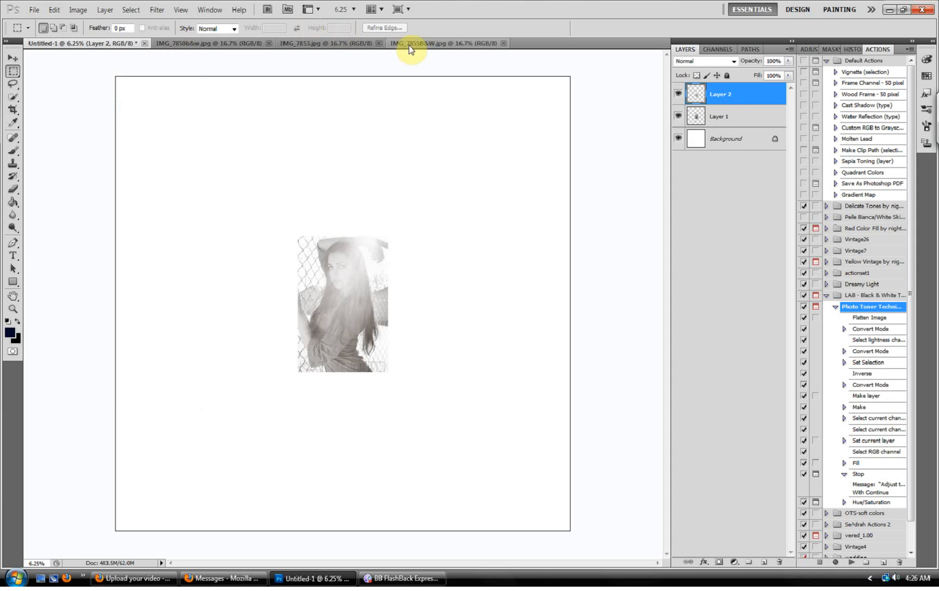
# Paste the over-the-shoulder portrait onto the canvas and close the source documents.
pyautogui.click(443, 43)
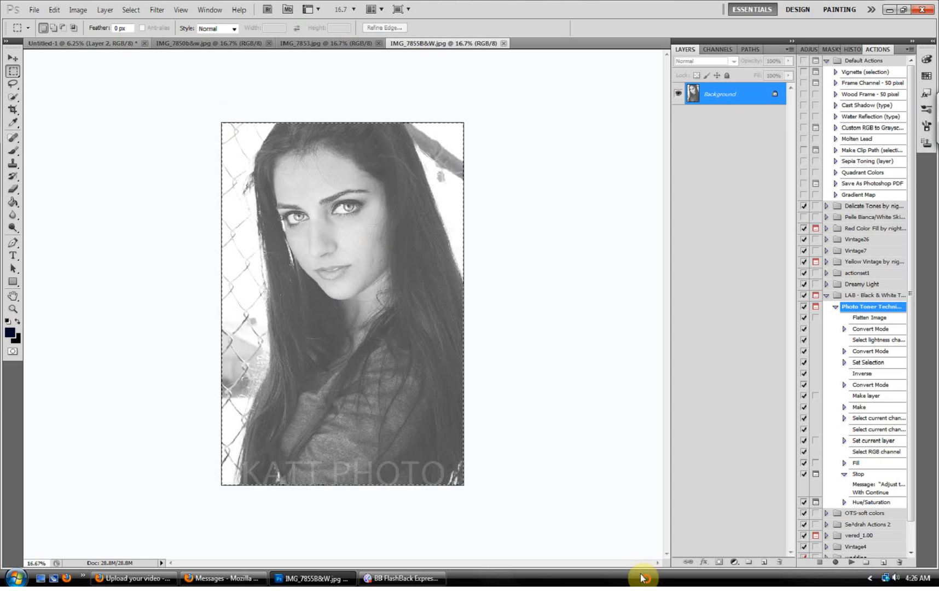
pyautogui.click(53, 10)
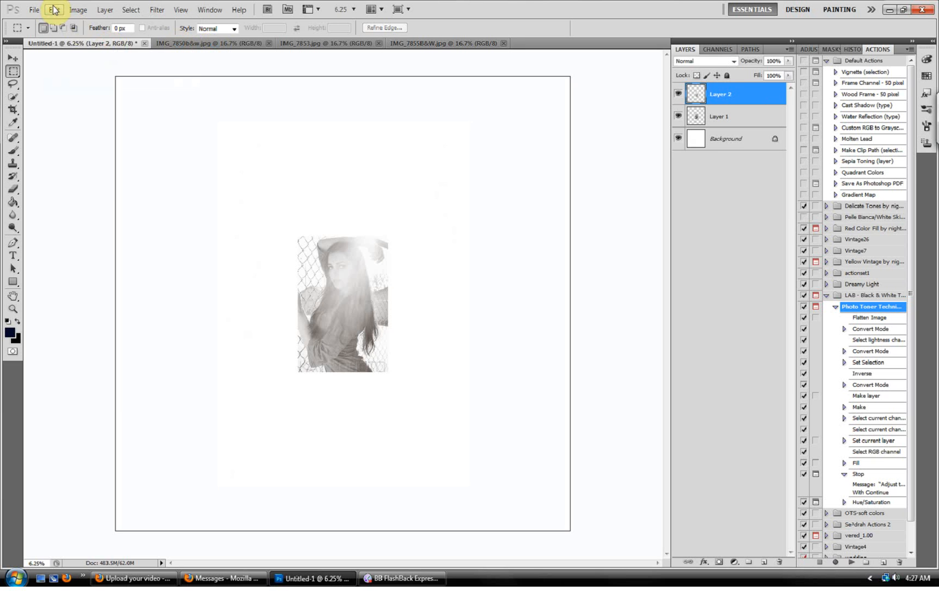
pyautogui.click(53, 10)
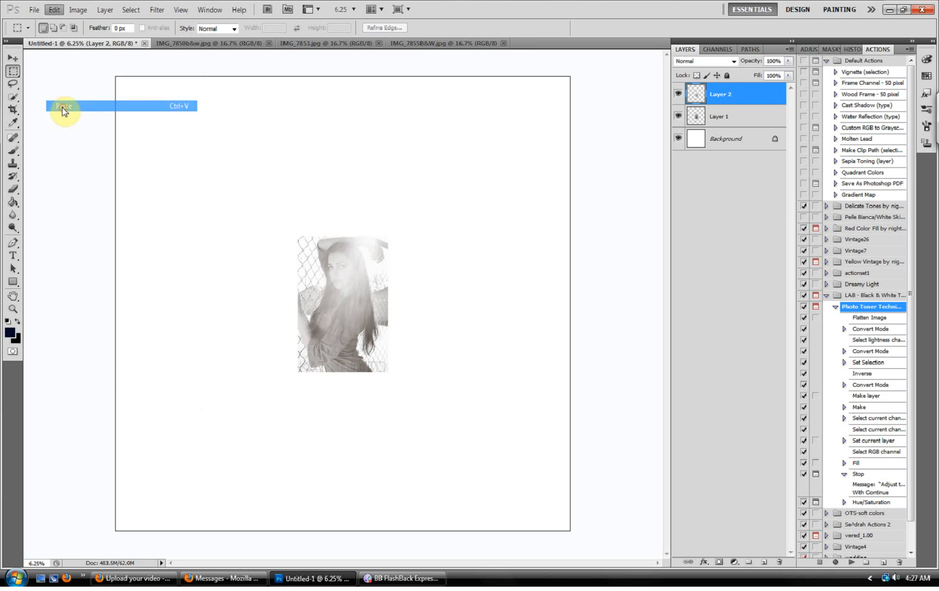
pyautogui.click(64, 107)
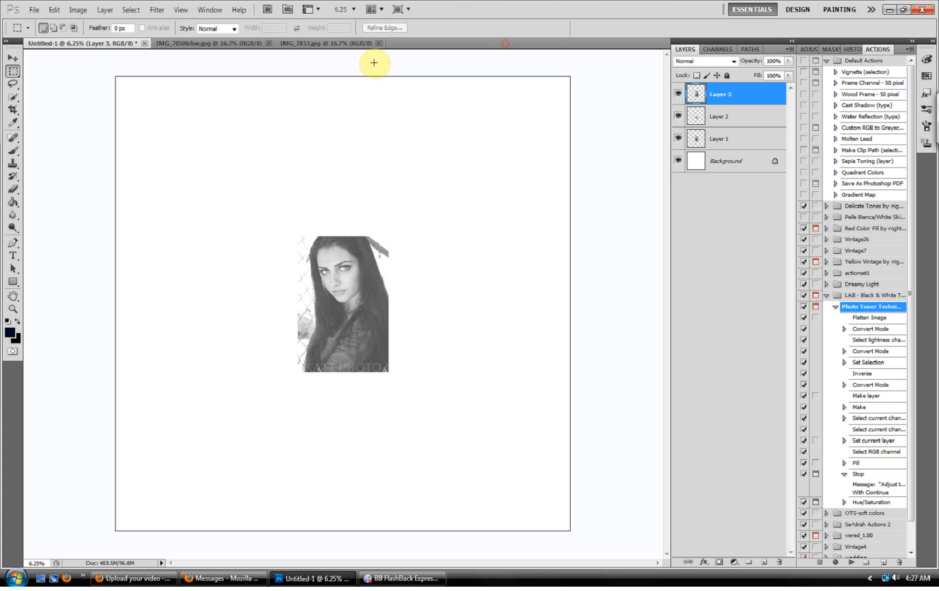
pyautogui.click(324, 43)
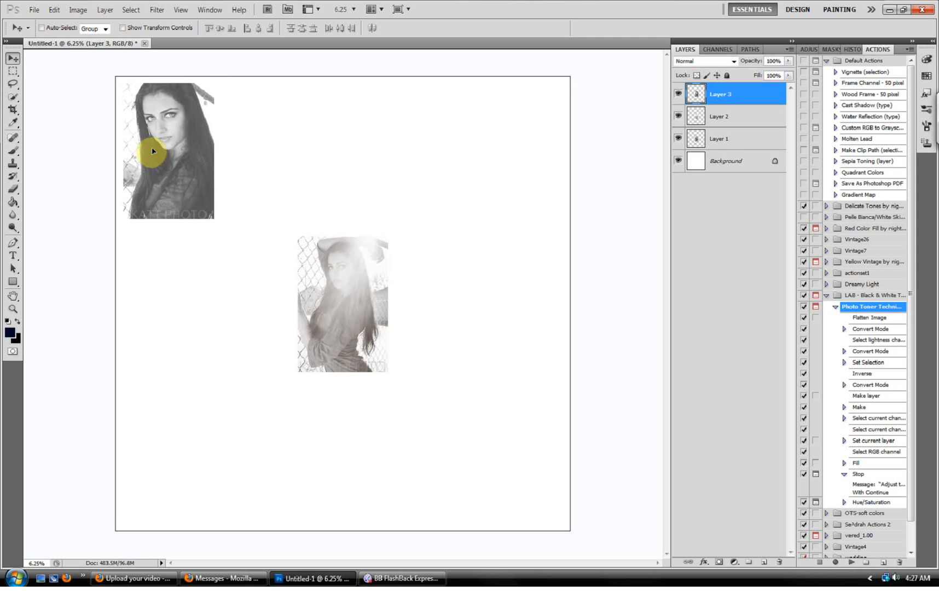
# Move the fence and seated portraits up into the top row.
pyautogui.rightClick(342, 304)
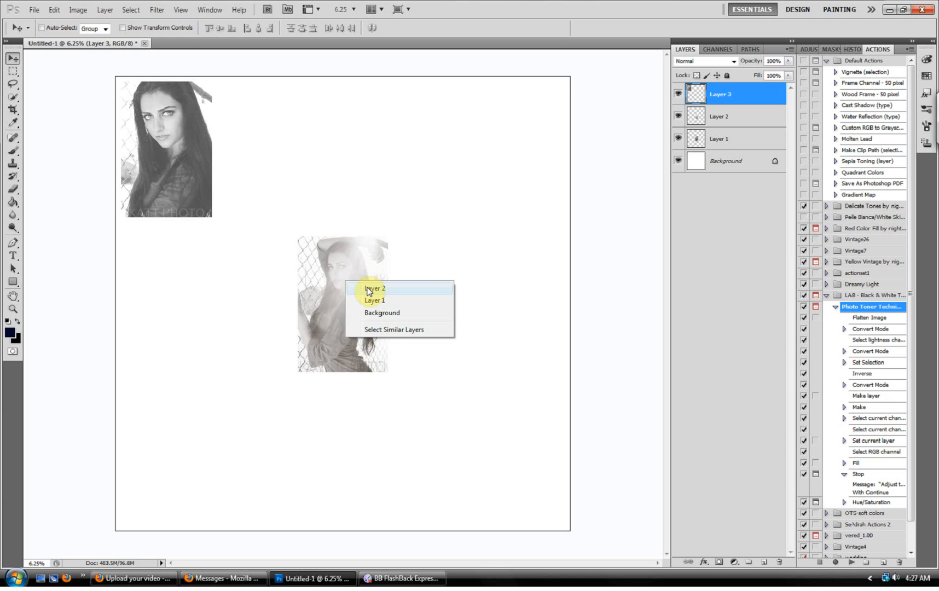
pyautogui.click(375, 288)
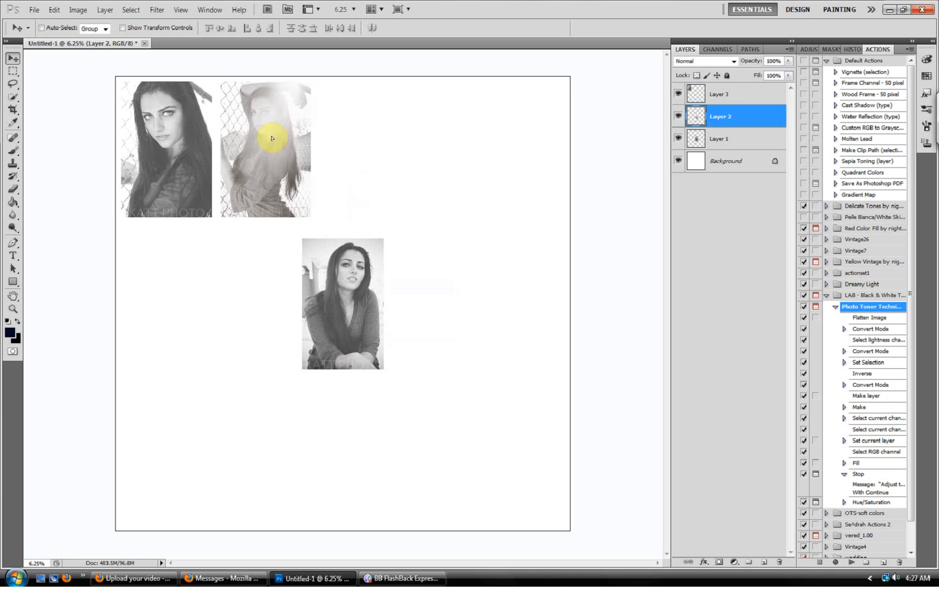
pyautogui.click(271, 139)
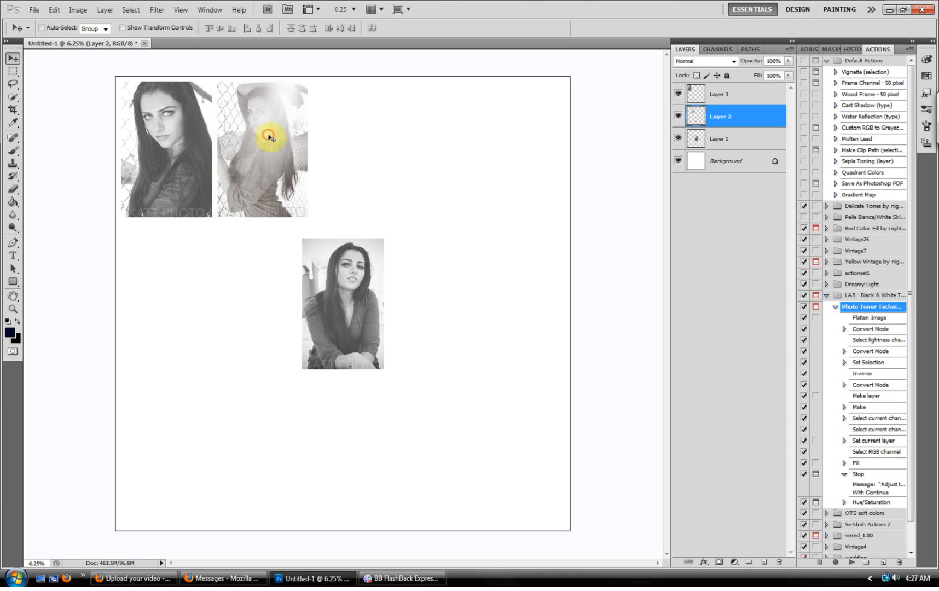
pyautogui.rightClick(352, 317)
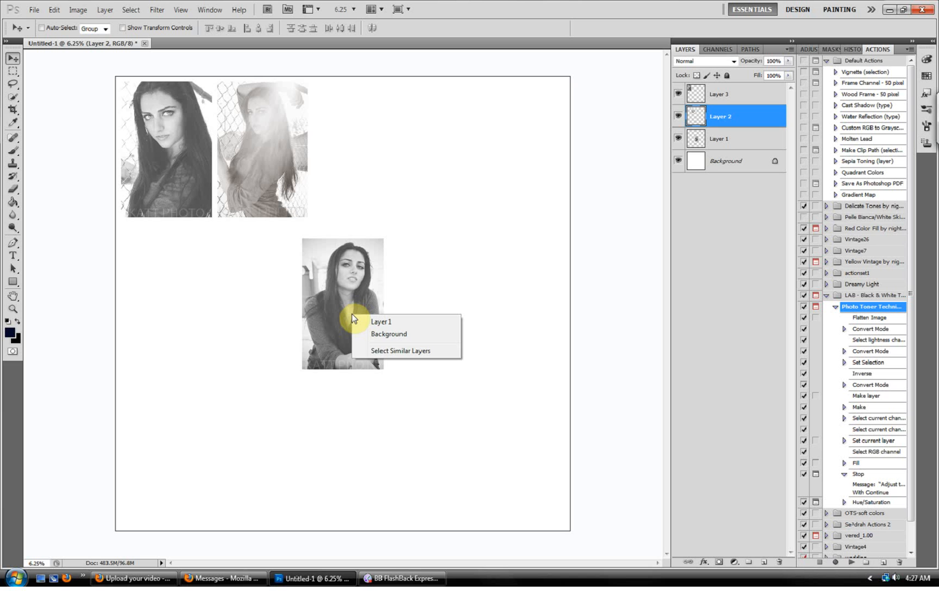
pyautogui.click(381, 321)
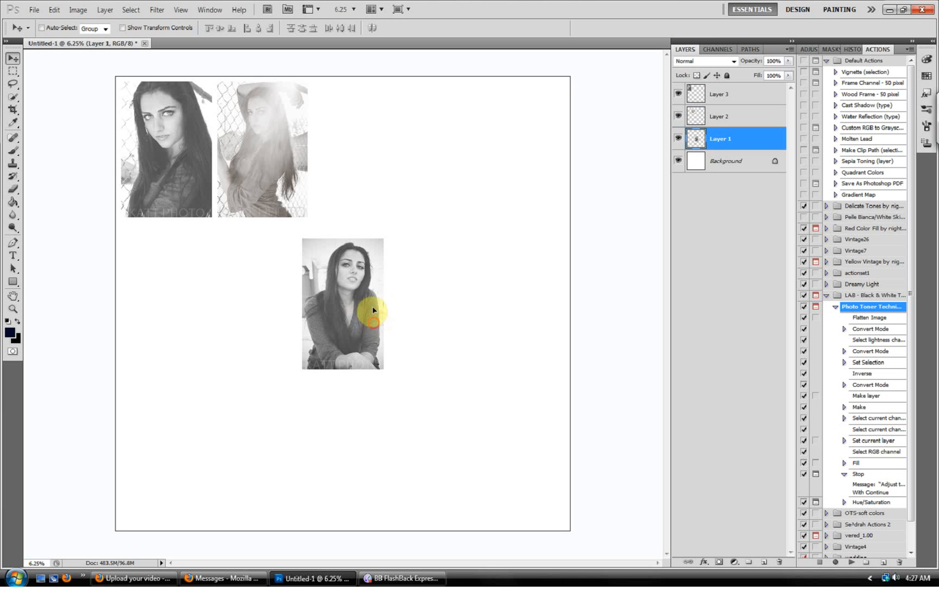
pyautogui.moveTo(342, 303); pyautogui.dragTo(354, 148)
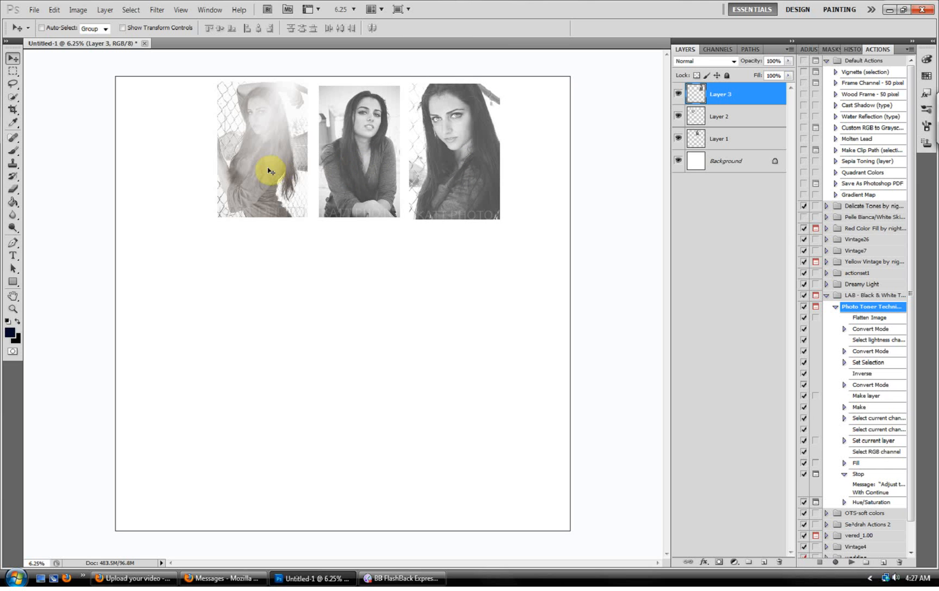
# Adjust the seated and over-the-shoulder portraits' positions to tighten the row.
pyautogui.click(719, 138)
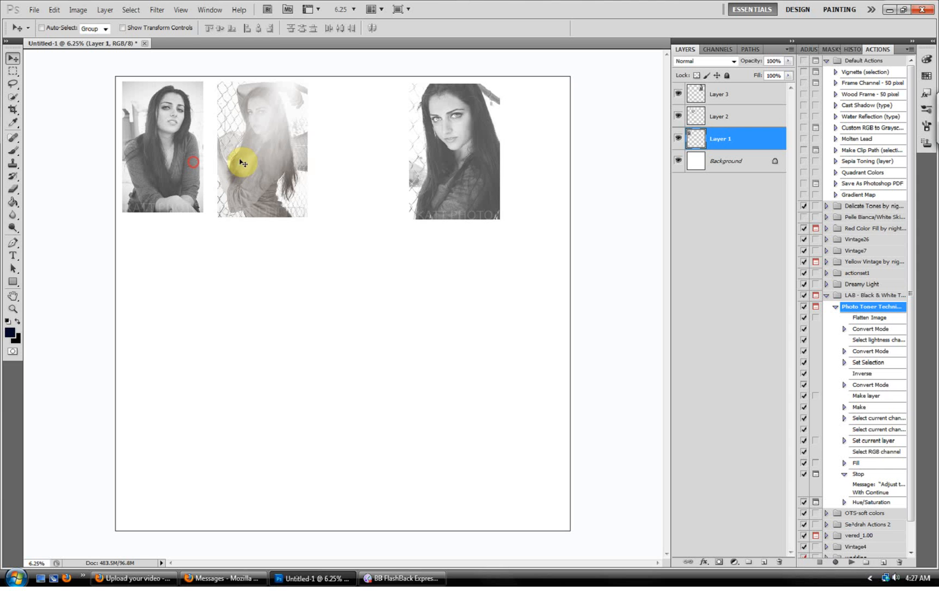
pyautogui.click(719, 116)
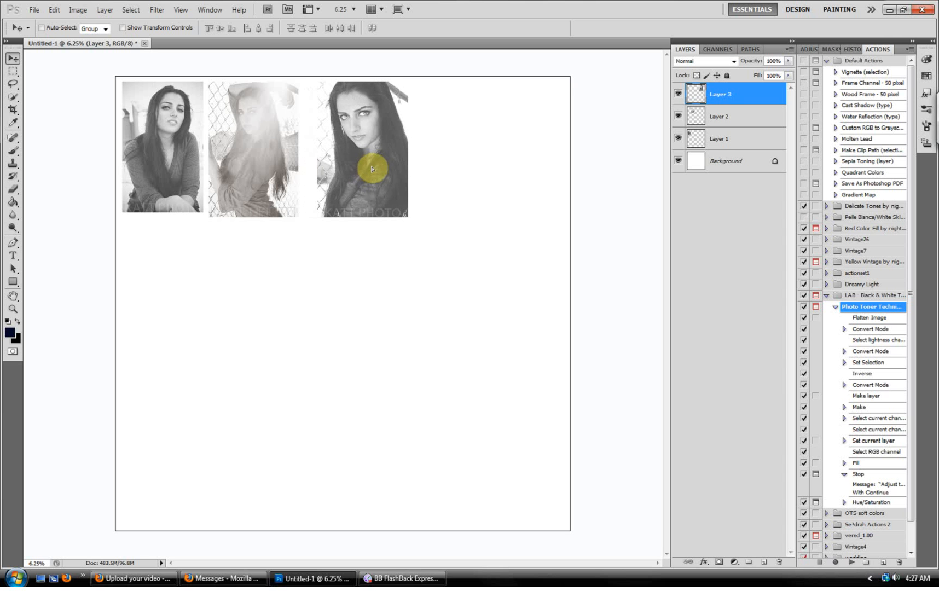
pyautogui.rightClick(372, 168)
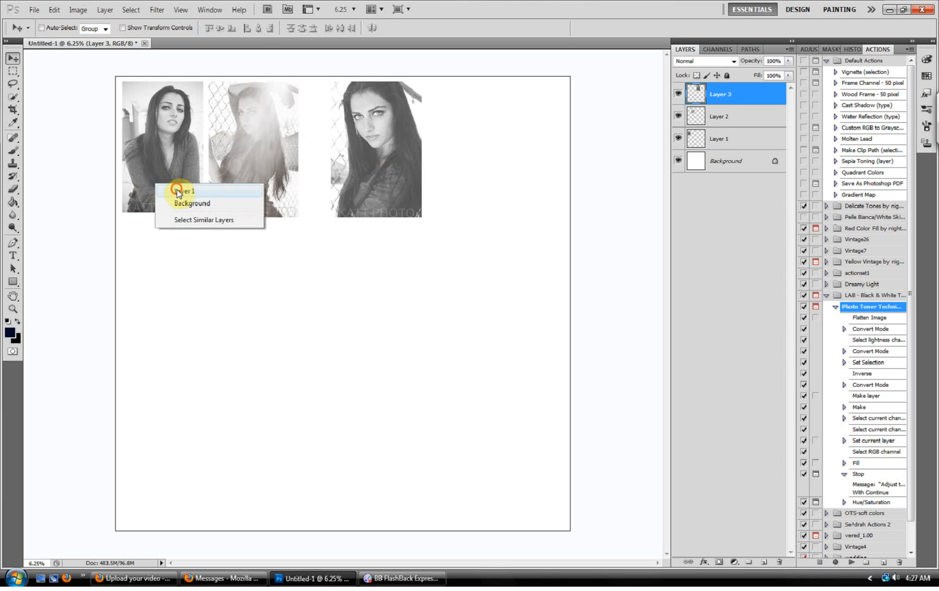
pyautogui.click(186, 191)
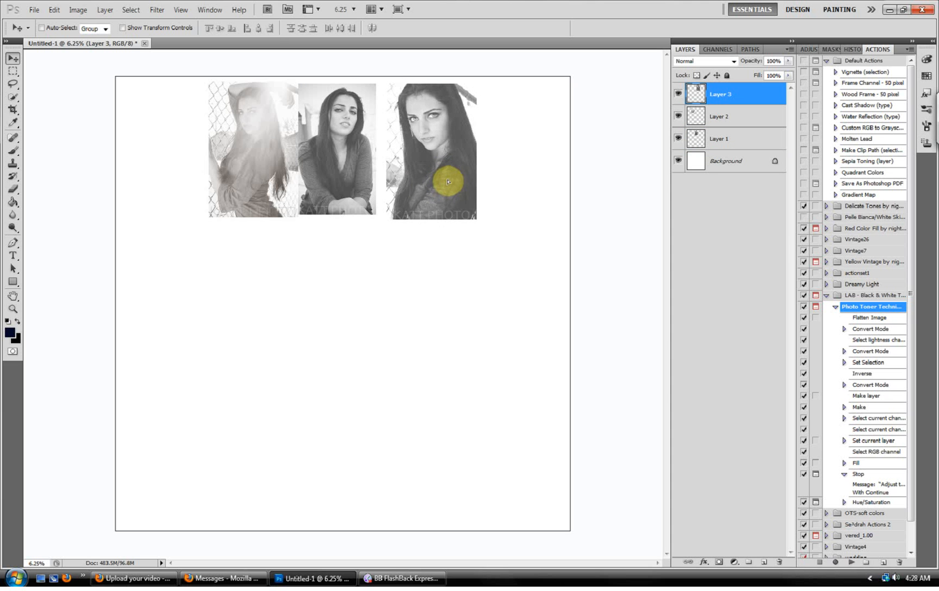
pyautogui.rightClick(281, 195)
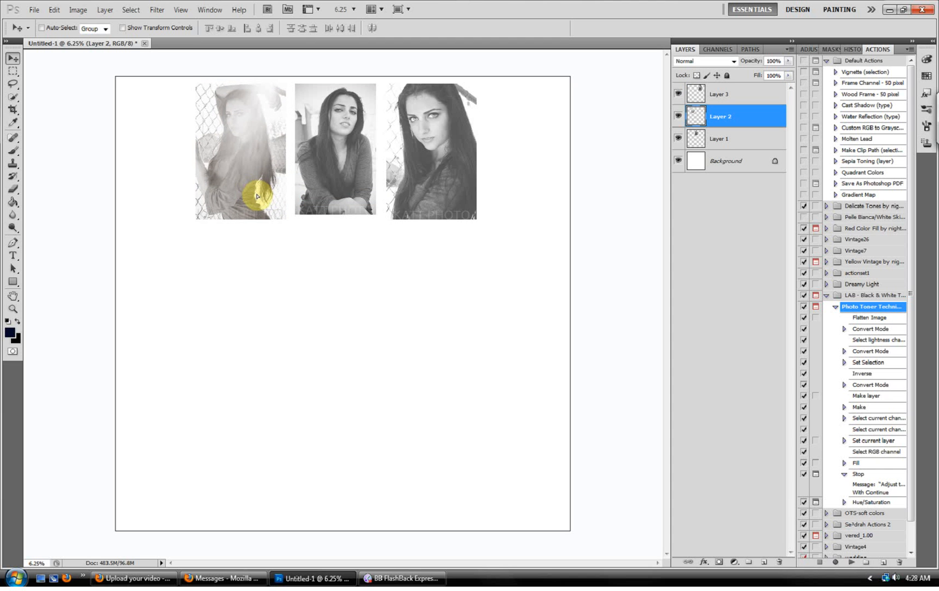
pyautogui.moveTo(394, 199)
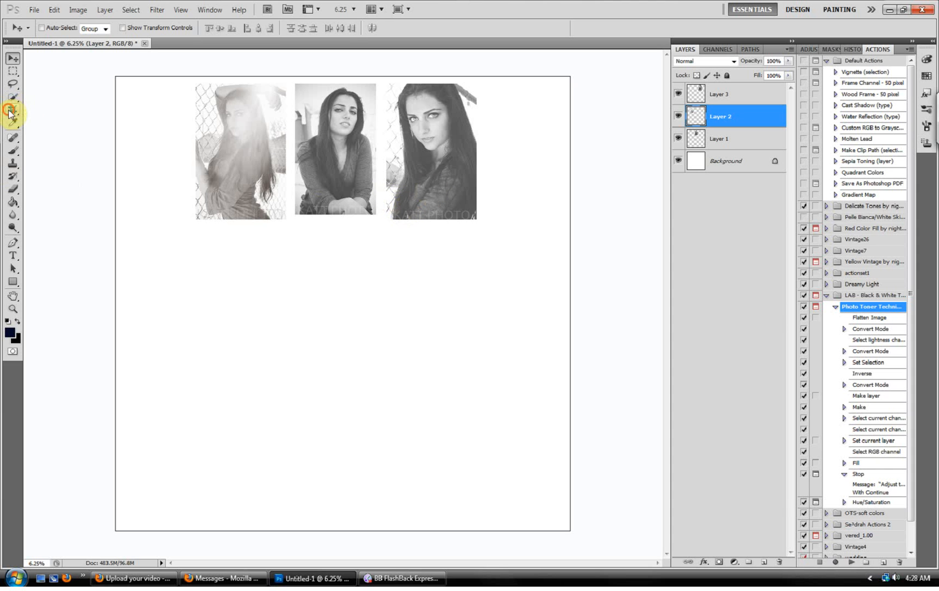
# Choose the Crop tool for trimming the canvas around the portrait row.
pyautogui.click(13, 110)
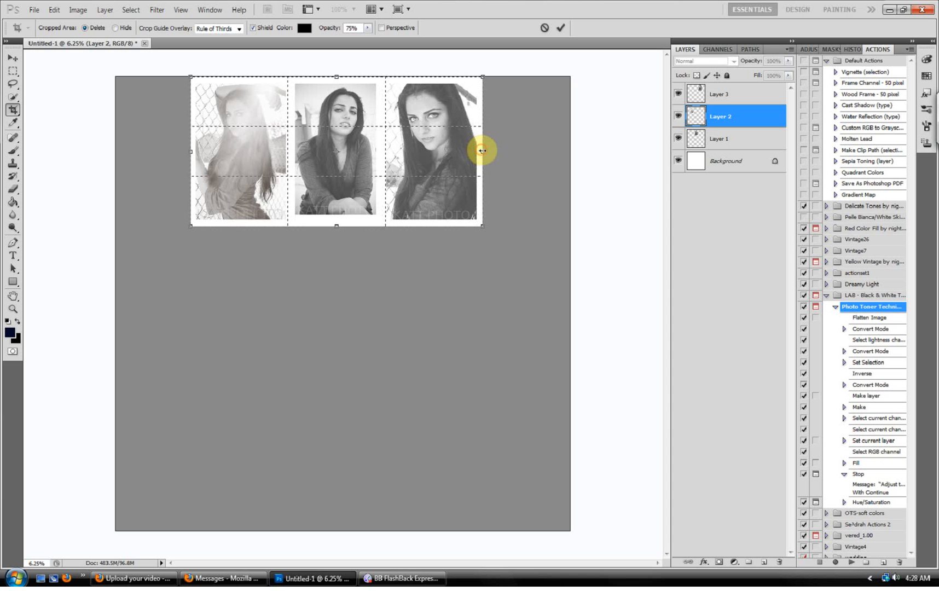
pyautogui.moveTo(336, 164)
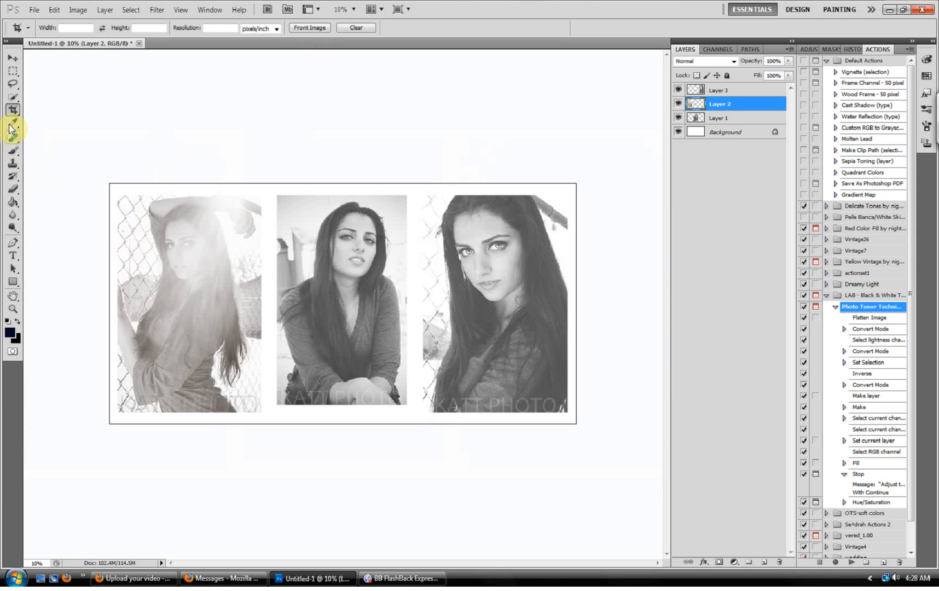
# Set the foreground colour to light gray d9d9d9 and undo the stray fill.
pyautogui.click(12, 202)
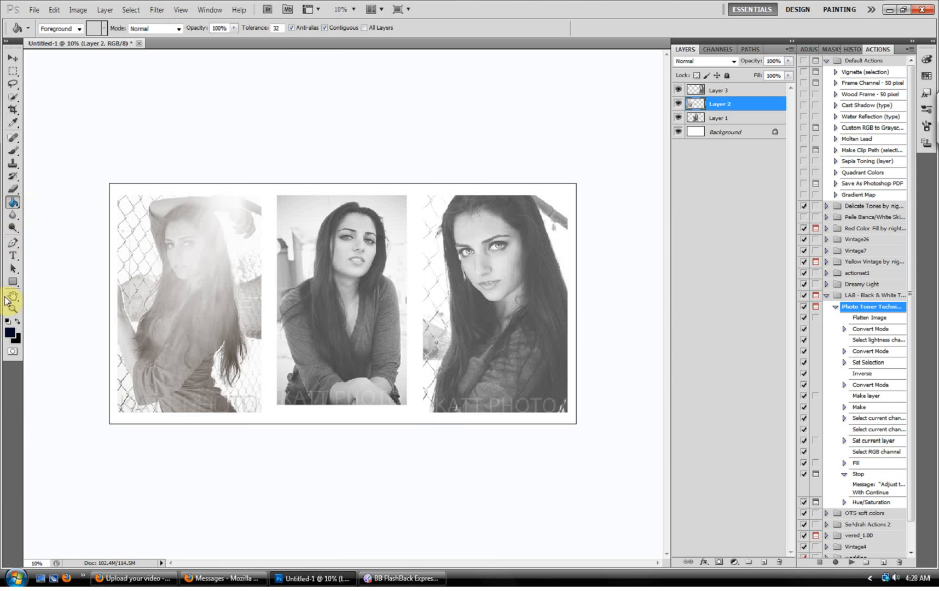
pyautogui.click(9, 333)
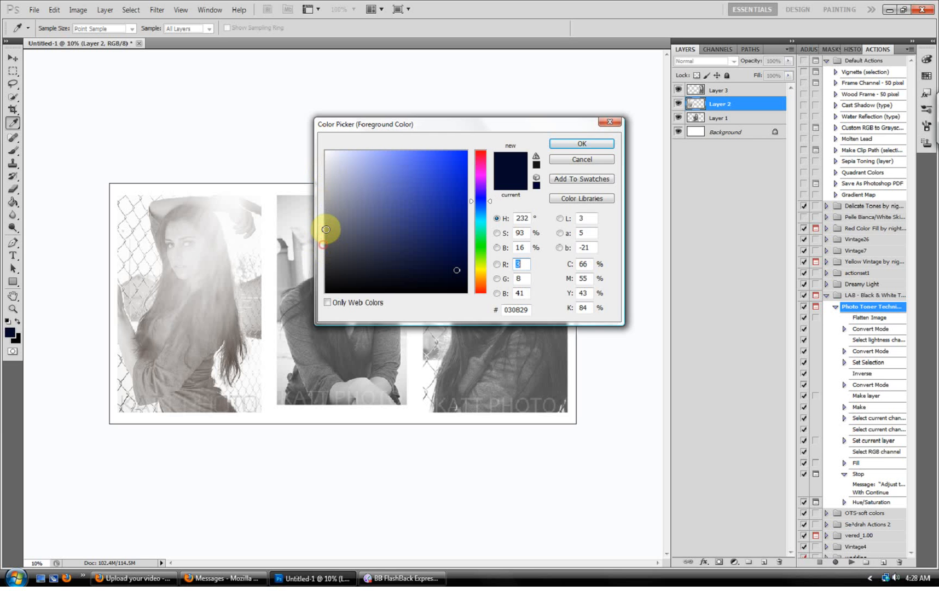
pyautogui.click(326, 180)
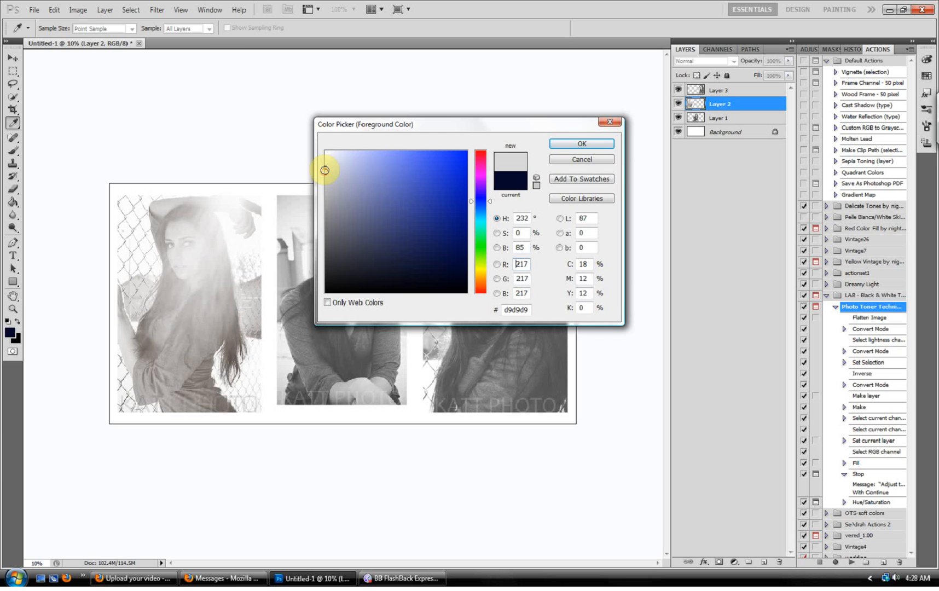
pyautogui.click(579, 144)
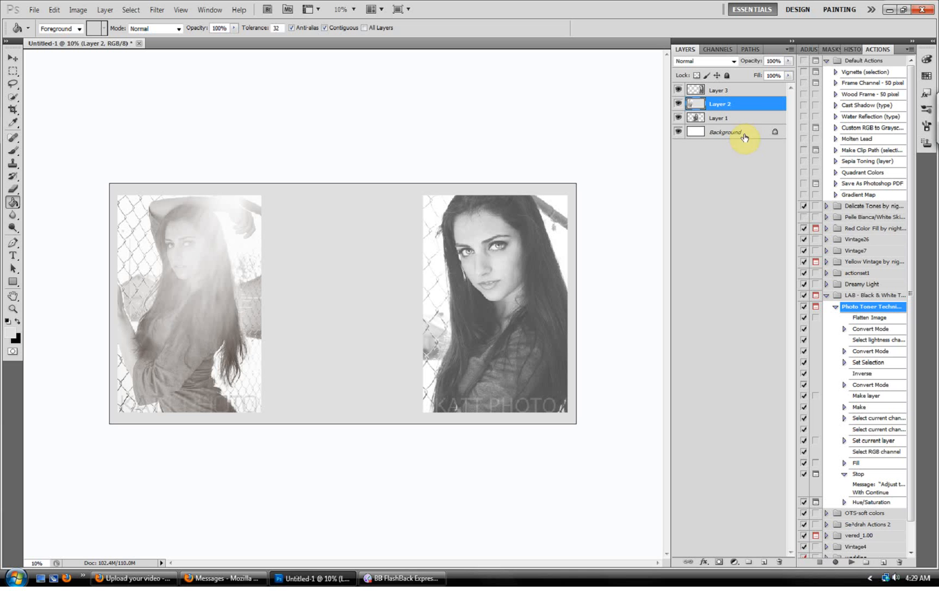
pyautogui.click(857, 49)
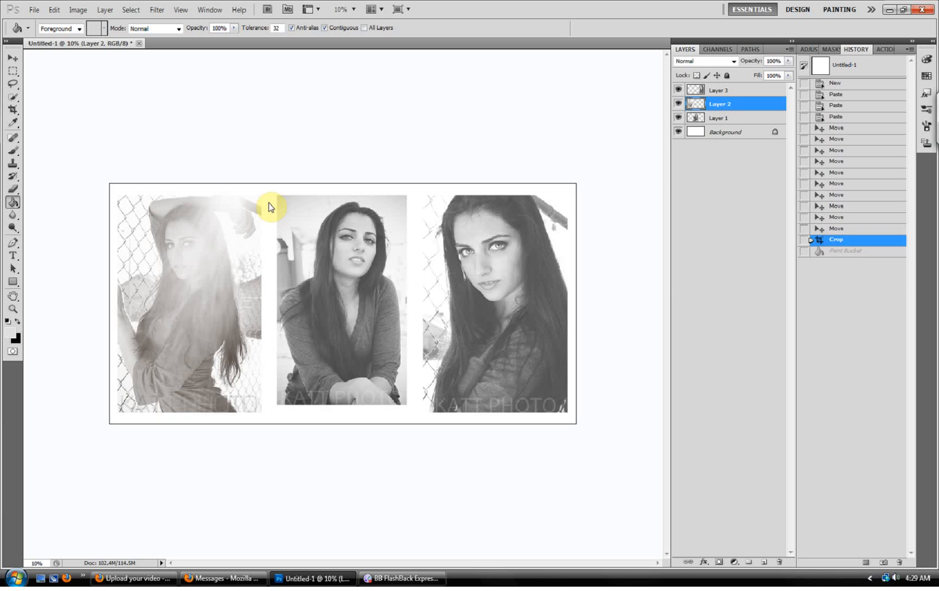
pyautogui.click(271, 207)
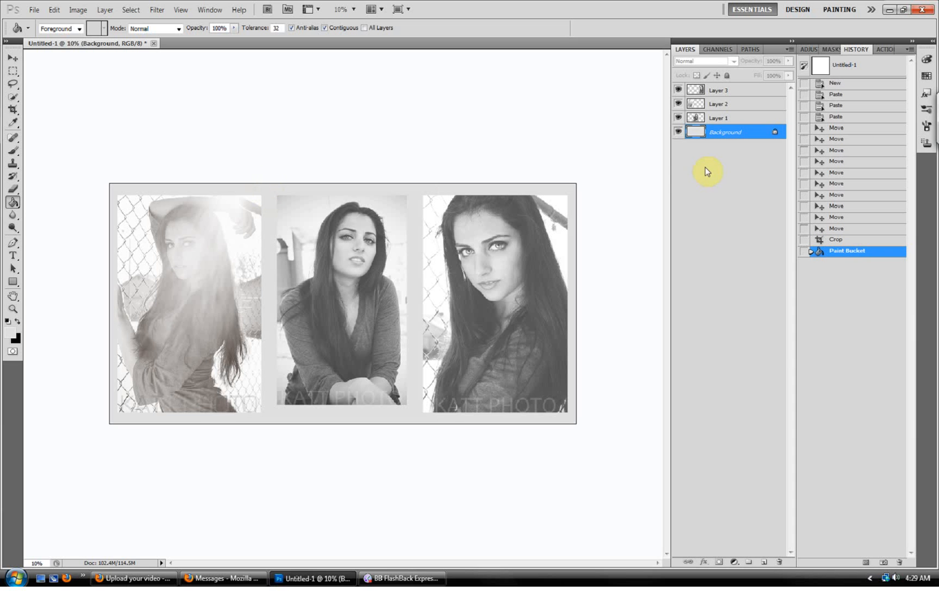
pyautogui.moveTo(433, 5)
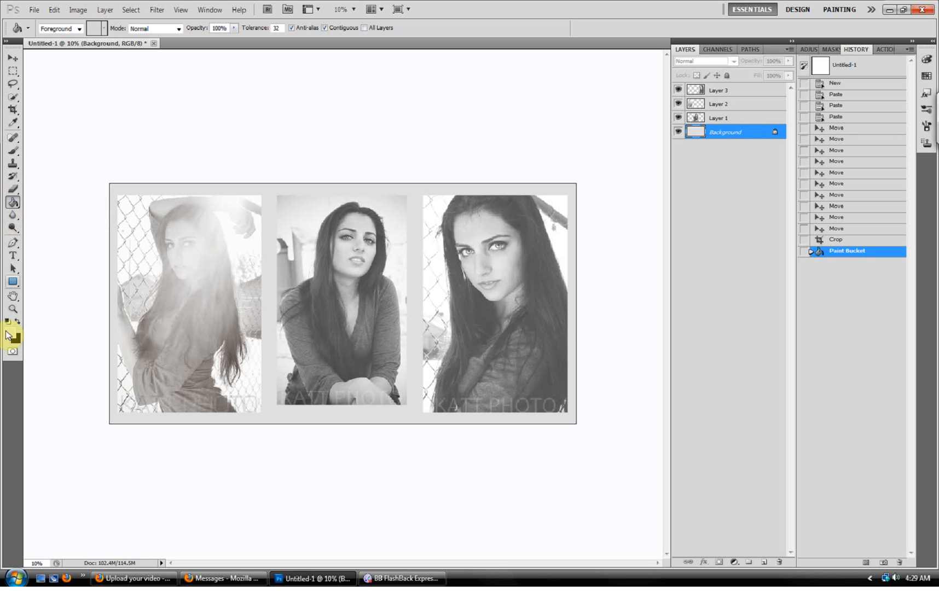
# Set the foreground colour to near-white f1f1f1.
pyautogui.click(9, 330)
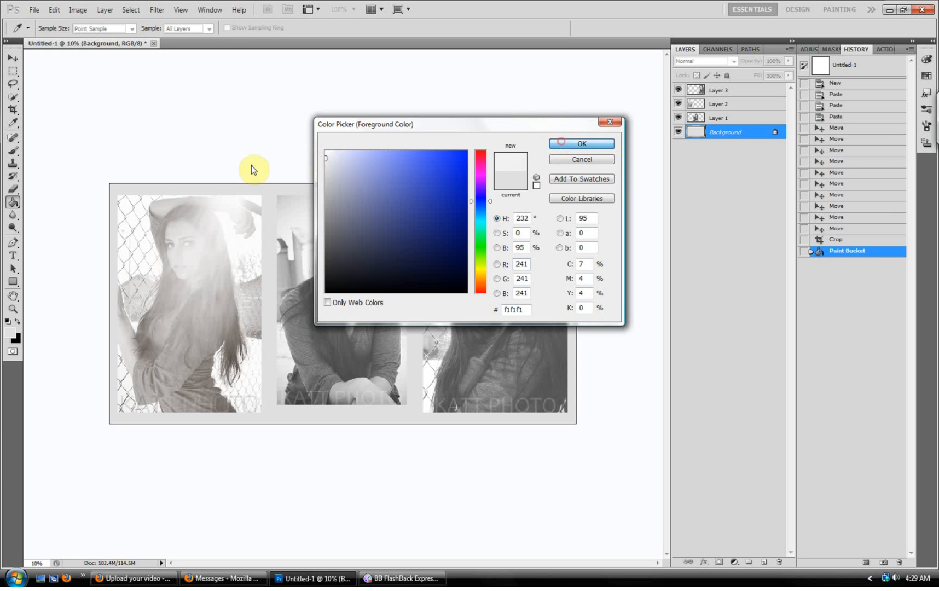
pyautogui.click(579, 144)
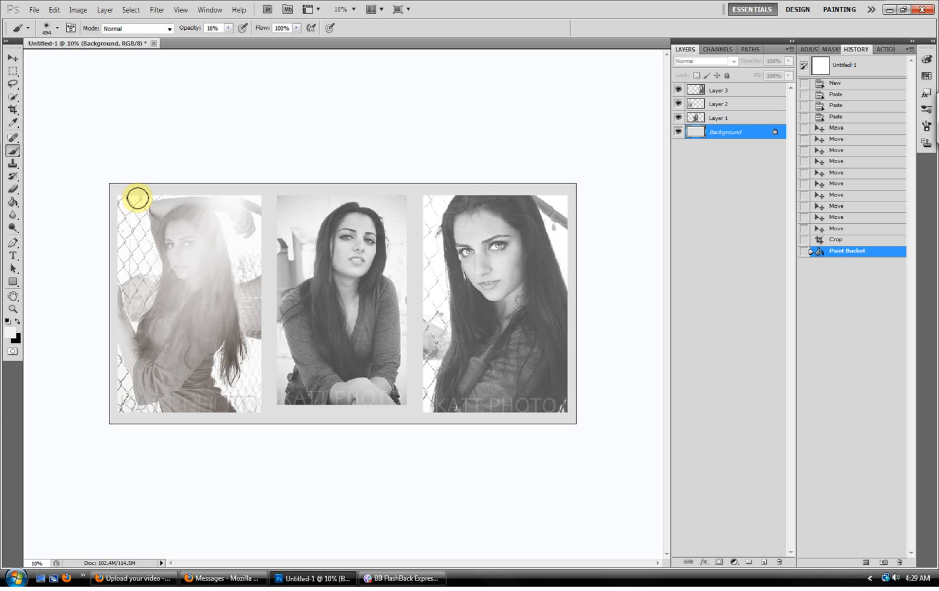
pyautogui.moveTo(250, 210)
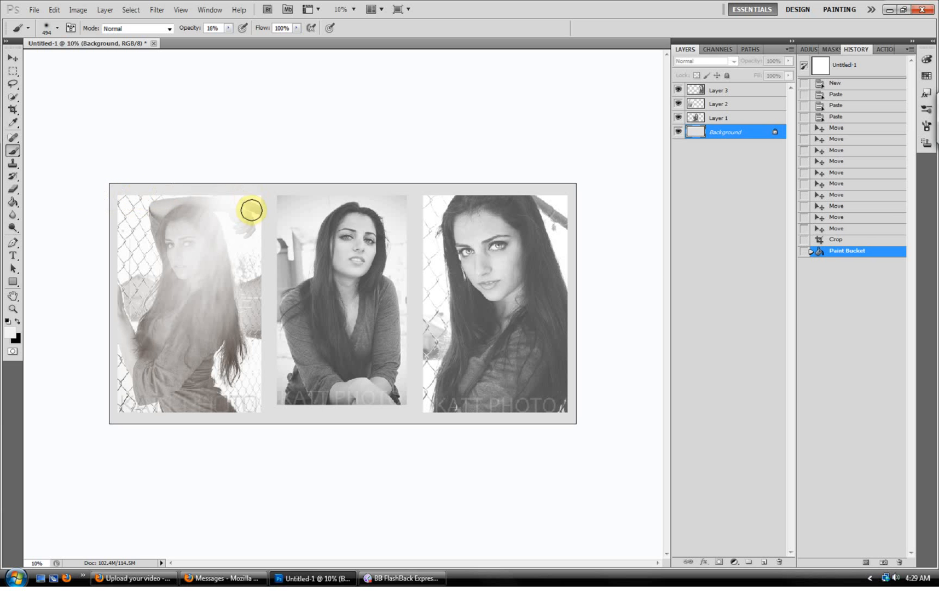
# Brush soft glow around the top, sides and corners of the first portrait.
pyautogui.moveTo(251, 209); pyautogui.dragTo(253, 314)
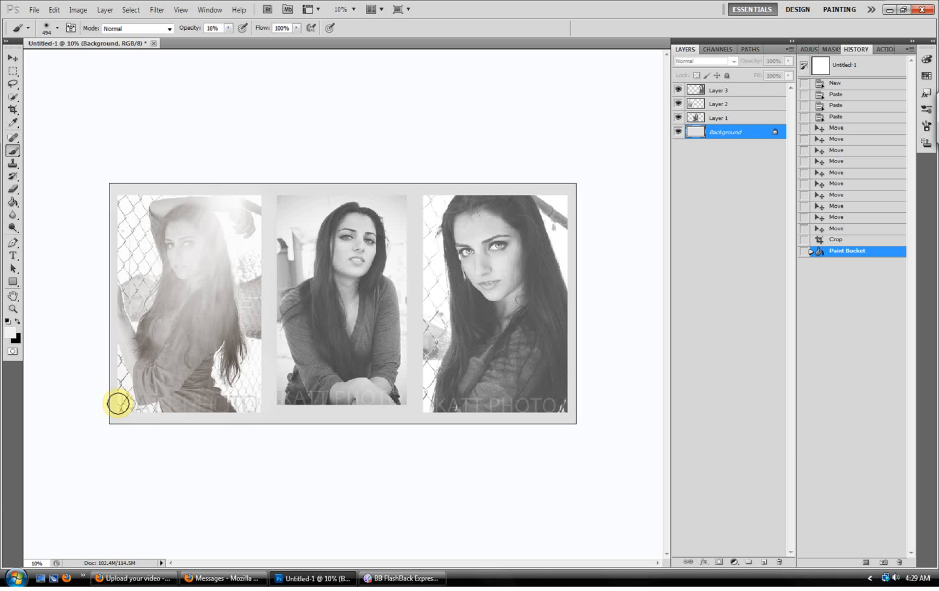
pyautogui.moveTo(118, 257)
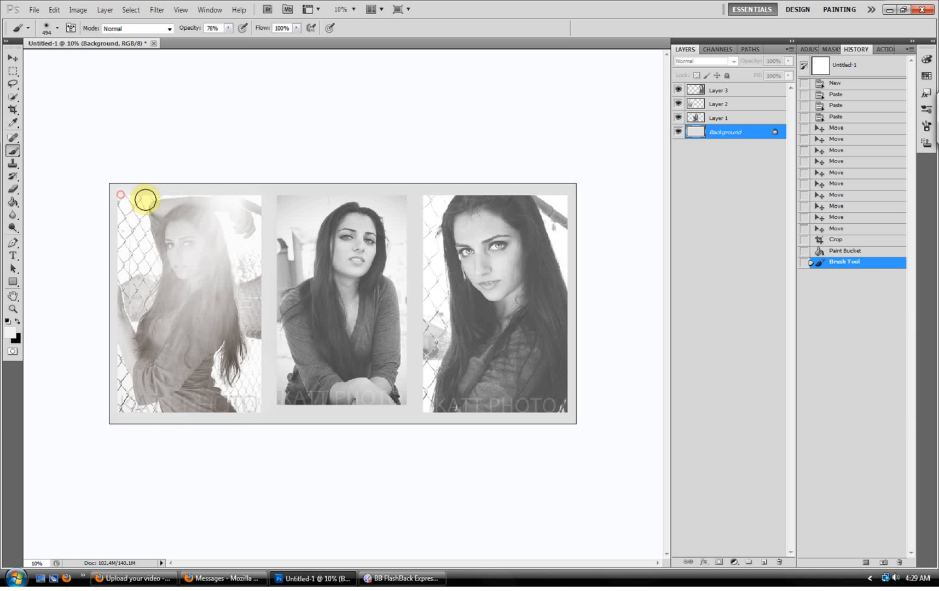
pyautogui.moveTo(144, 201); pyautogui.dragTo(261, 228)
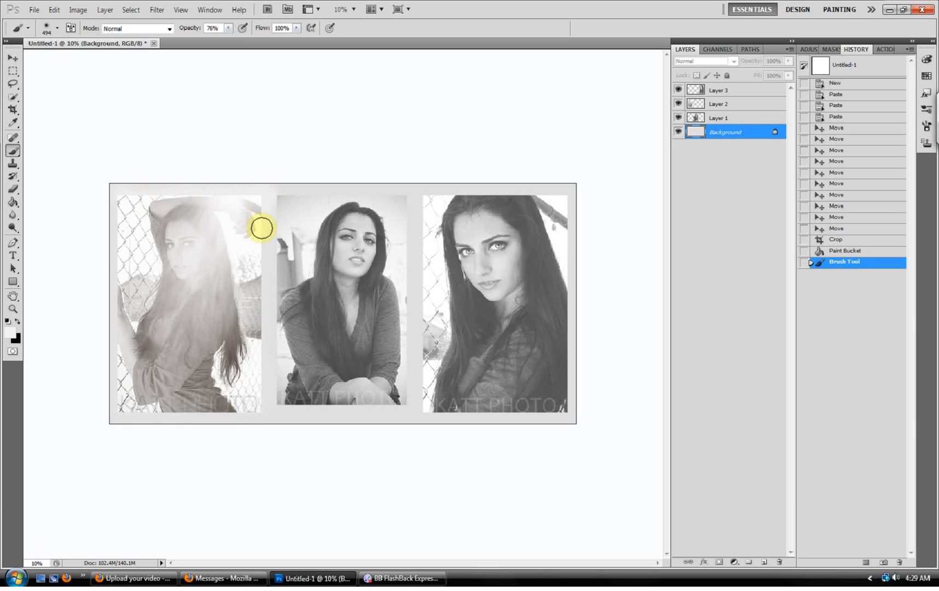
pyautogui.moveTo(261, 228); pyautogui.dragTo(266, 298)
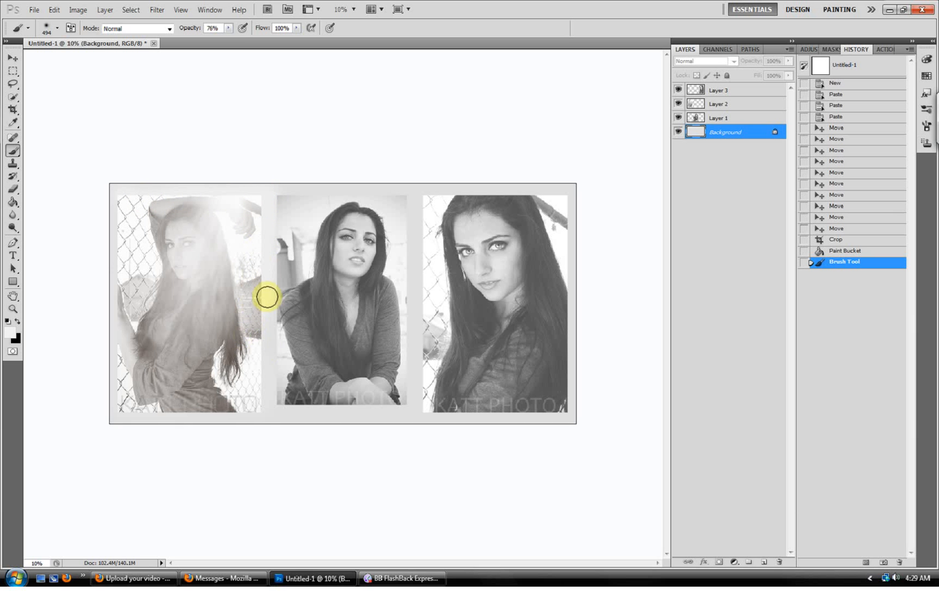
pyautogui.moveTo(266, 298); pyautogui.dragTo(236, 419)
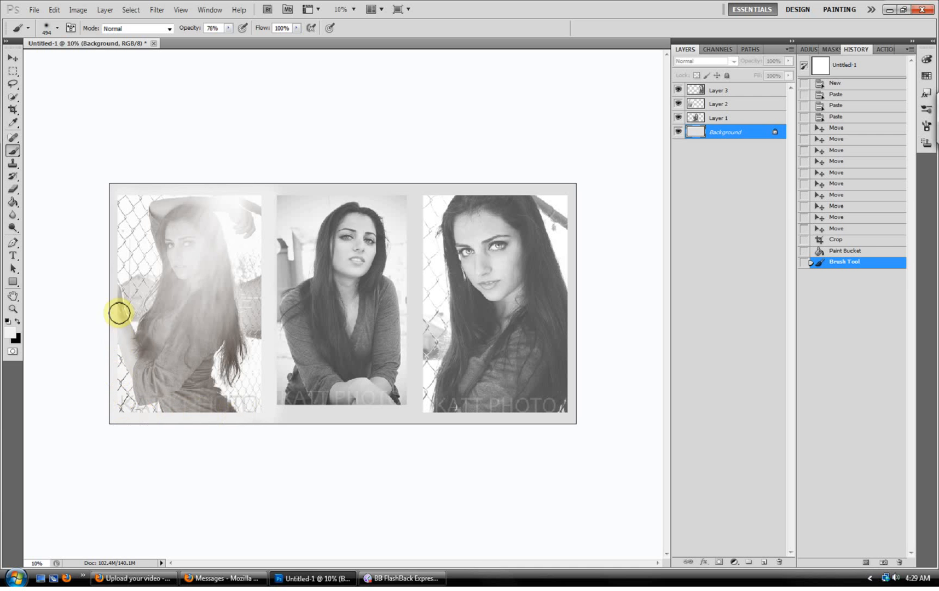
pyautogui.click(316, 201)
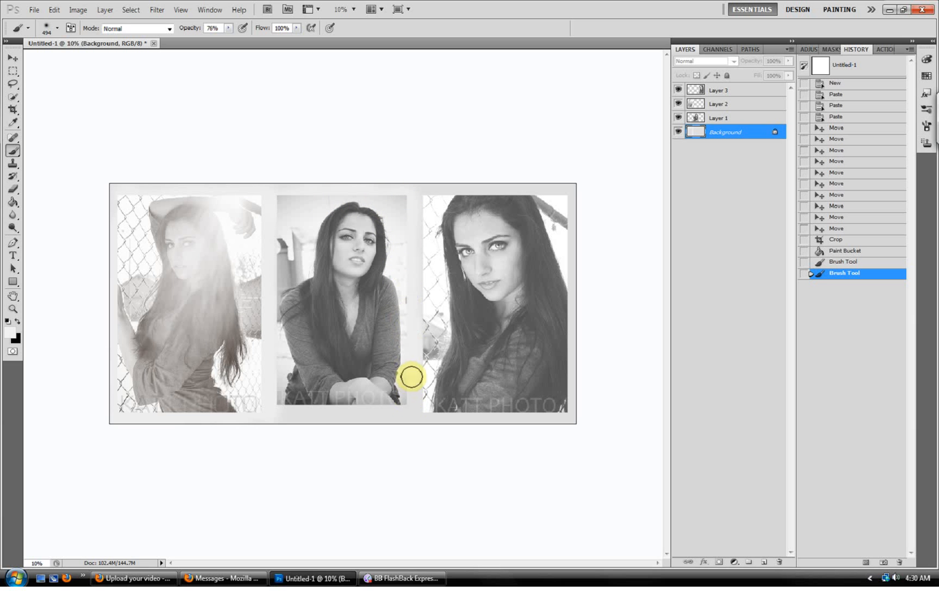
# Brush glow around the middle and third portraits and between them.
pyautogui.moveTo(412, 377); pyautogui.dragTo(301, 406)
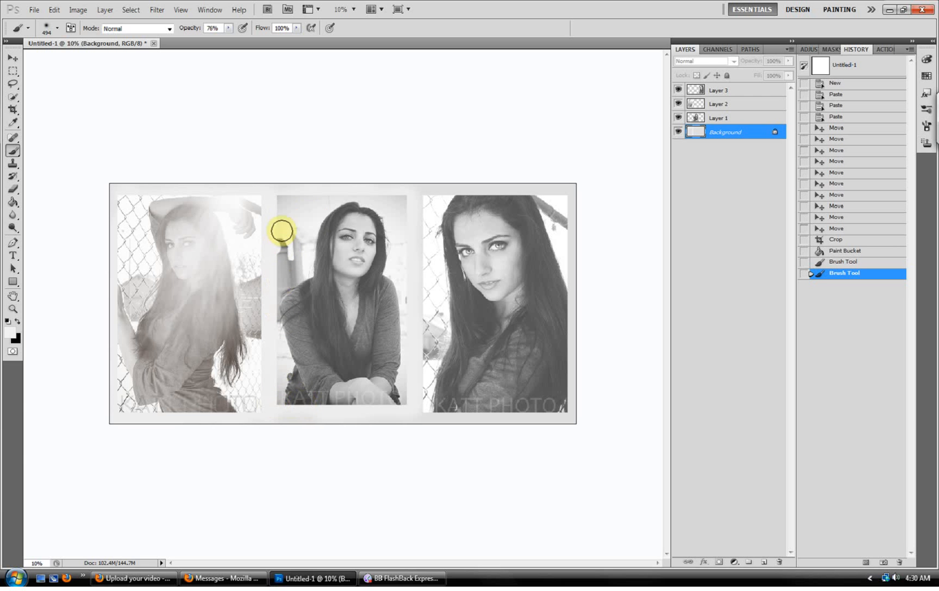
pyautogui.moveTo(282, 233); pyautogui.dragTo(473, 200)
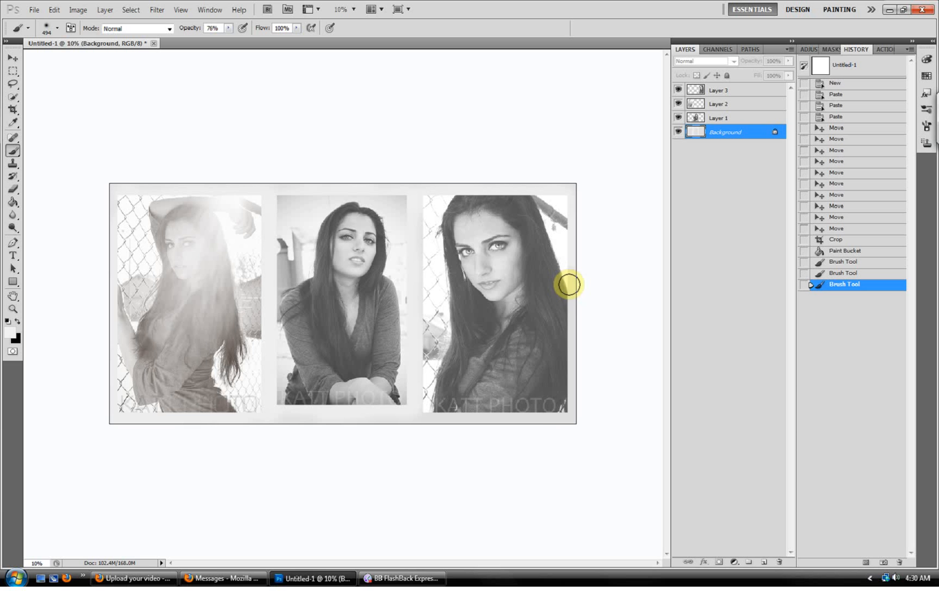
pyautogui.moveTo(569, 285); pyautogui.dragTo(436, 412)
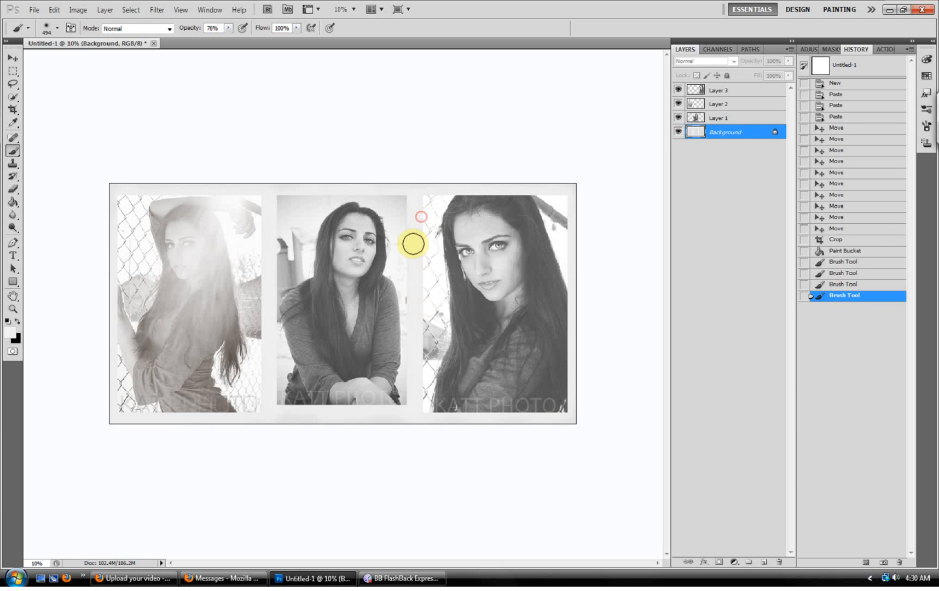
pyautogui.moveTo(412, 244); pyautogui.dragTo(412, 334)
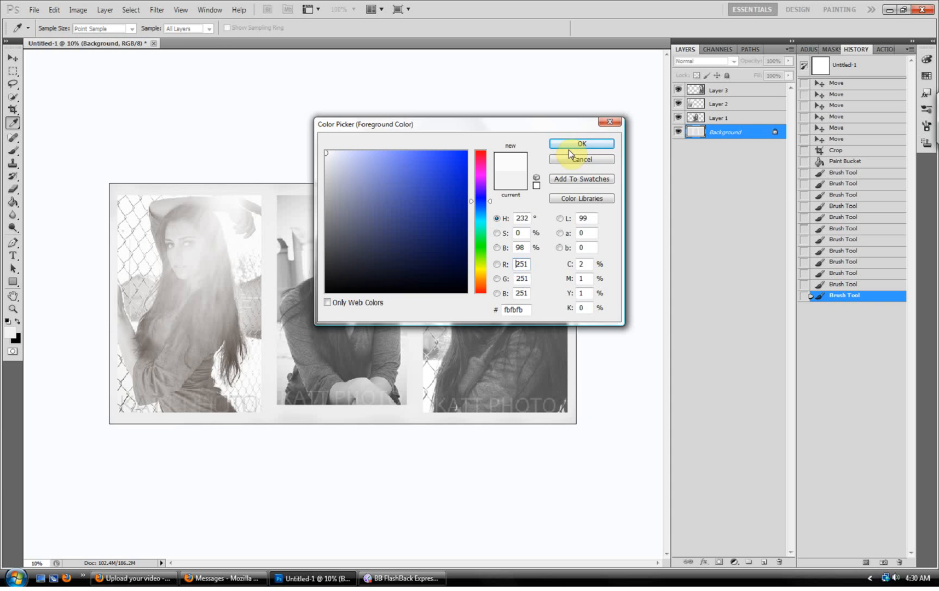
# Apply the whiter fbfbfb glow colour and flatten all layers into one image.
pyautogui.click(580, 144)
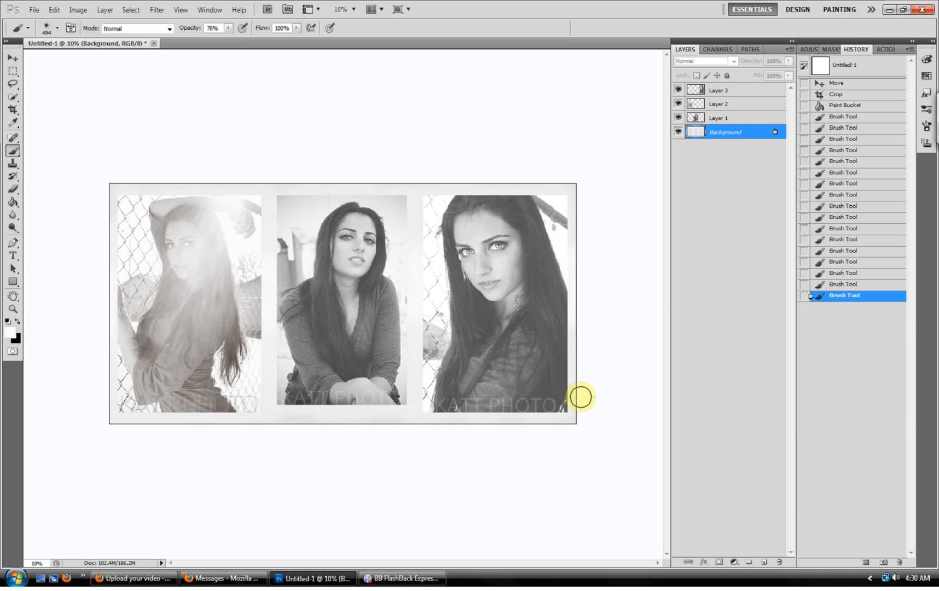
pyautogui.rightClick(724, 132)
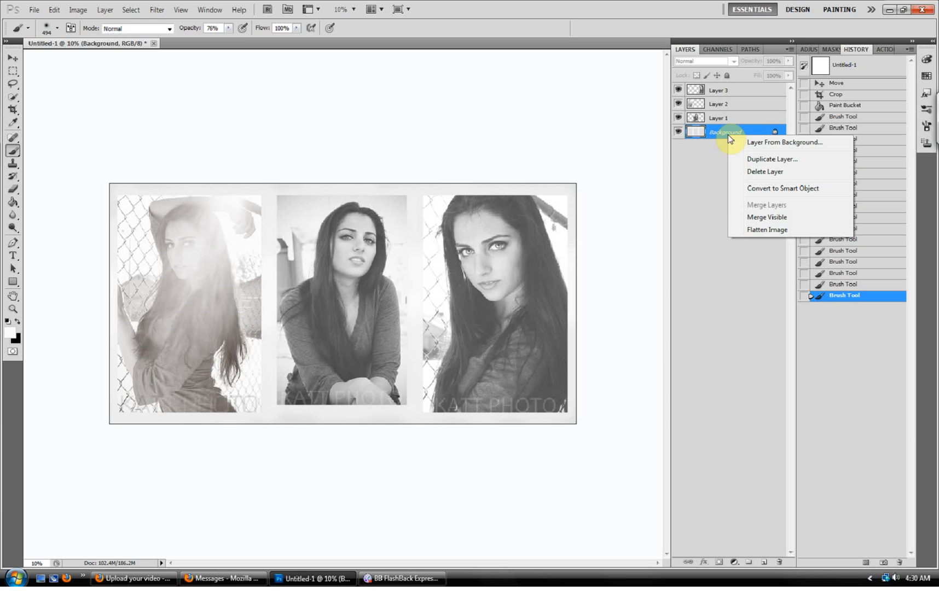
pyautogui.click(766, 230)
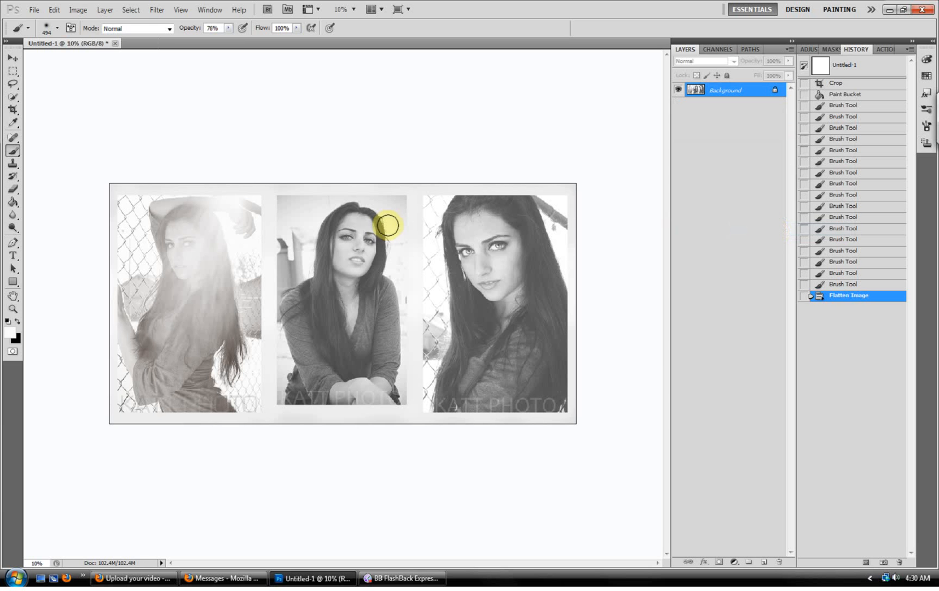
pyautogui.click(78, 10)
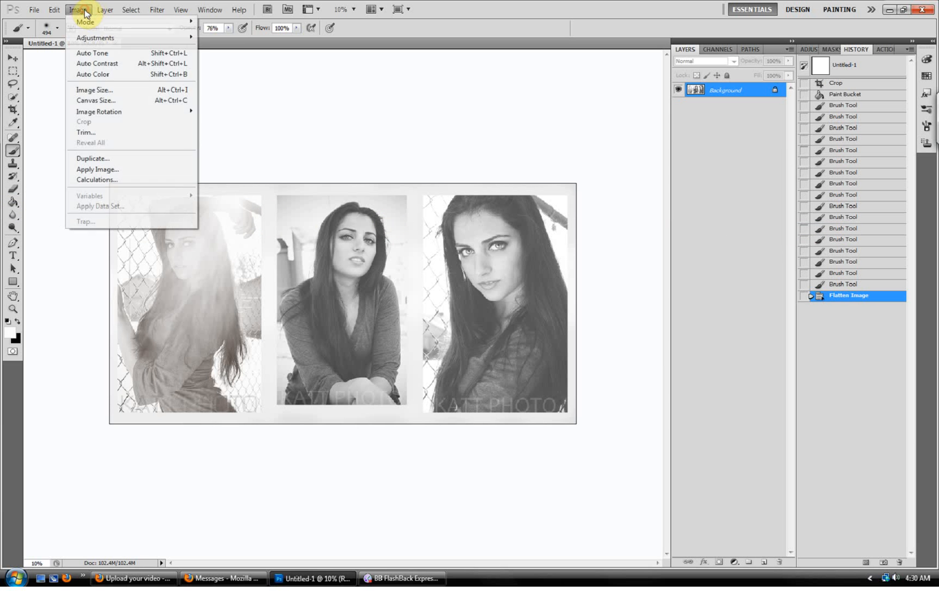
pyautogui.click(95, 89)
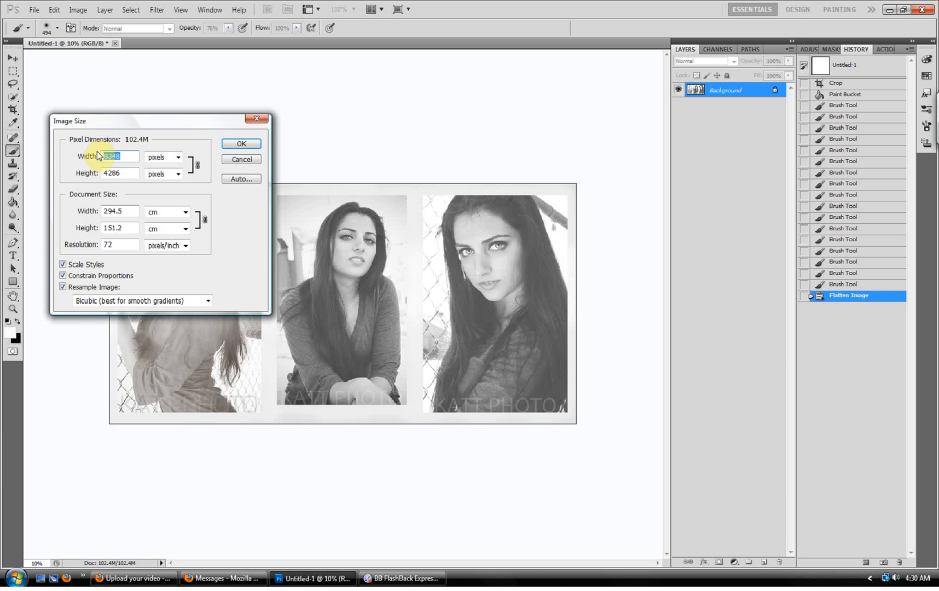
pyautogui.click(178, 157)
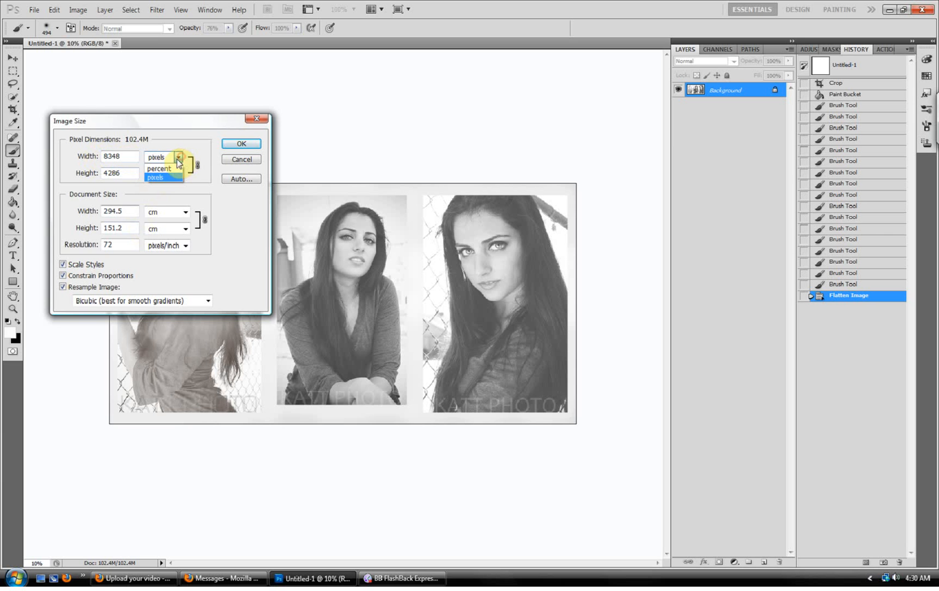
pyautogui.click(158, 168)
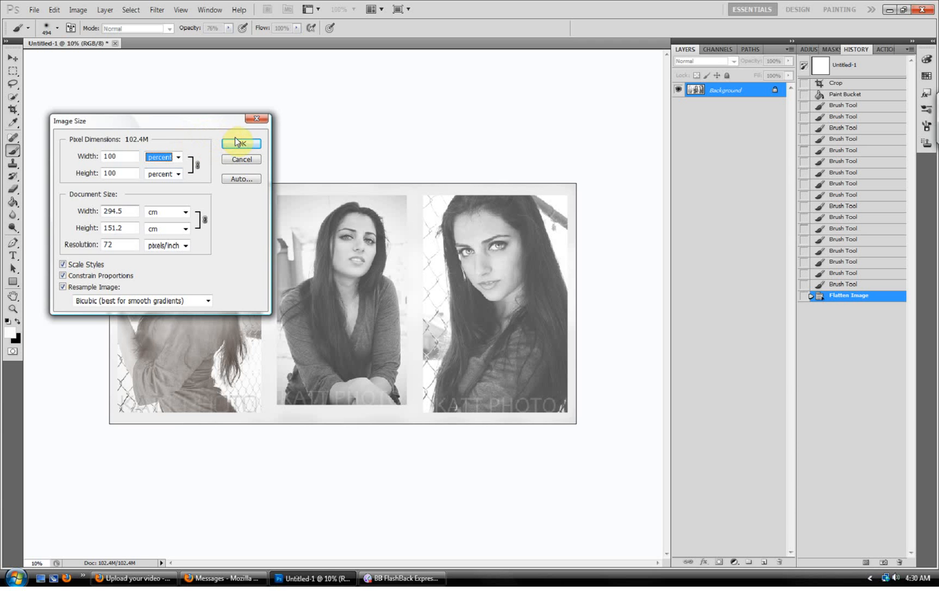
pyautogui.click(241, 144)
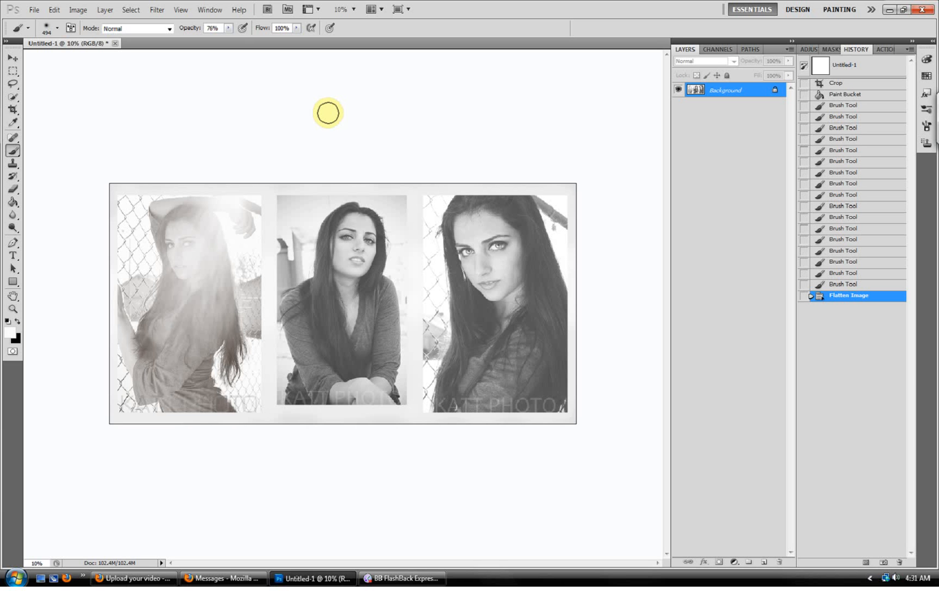
pyautogui.moveTo(313, 202)
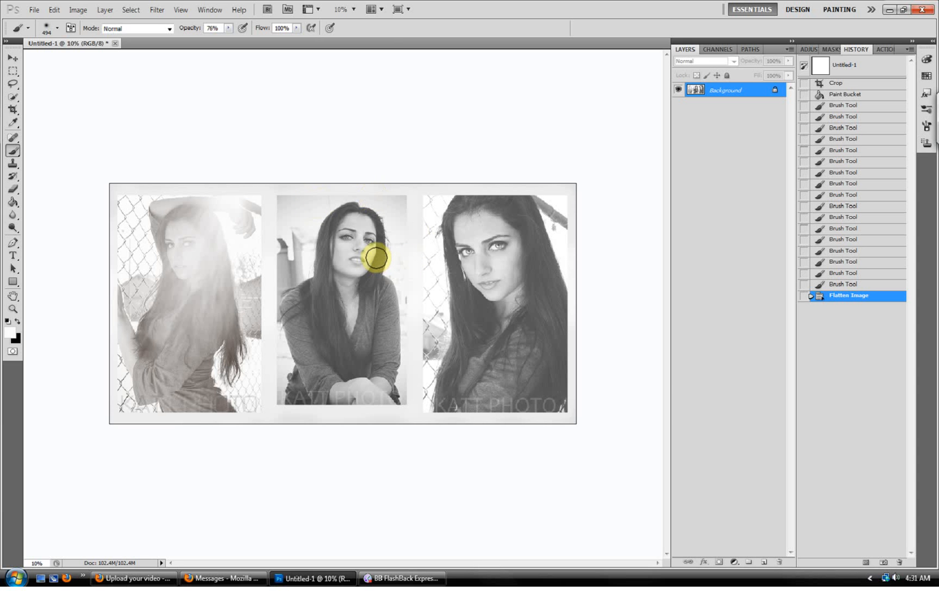
# Zoom the view to 25% to inspect the finished collage.
pyautogui.click(353, 9)
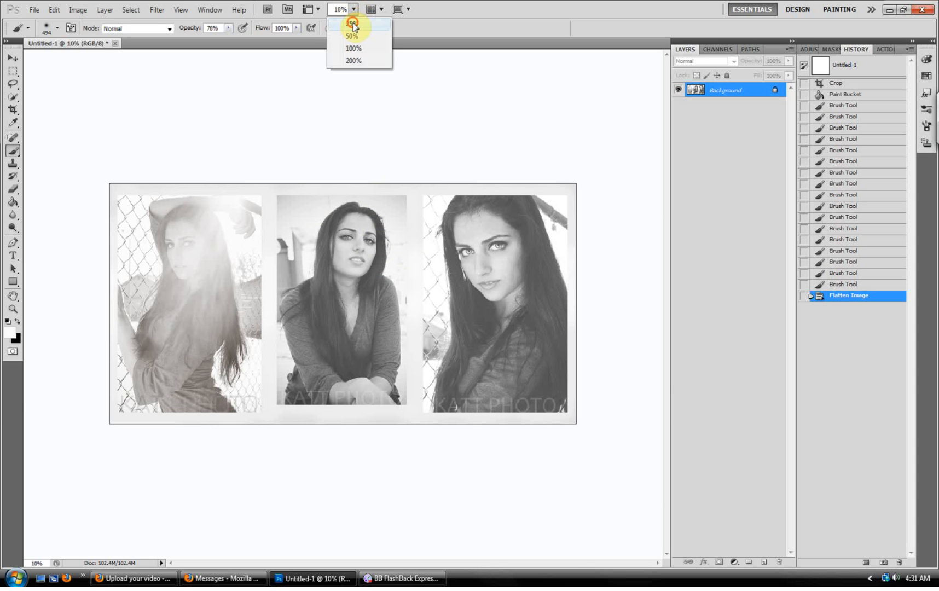
pyautogui.click(351, 24)
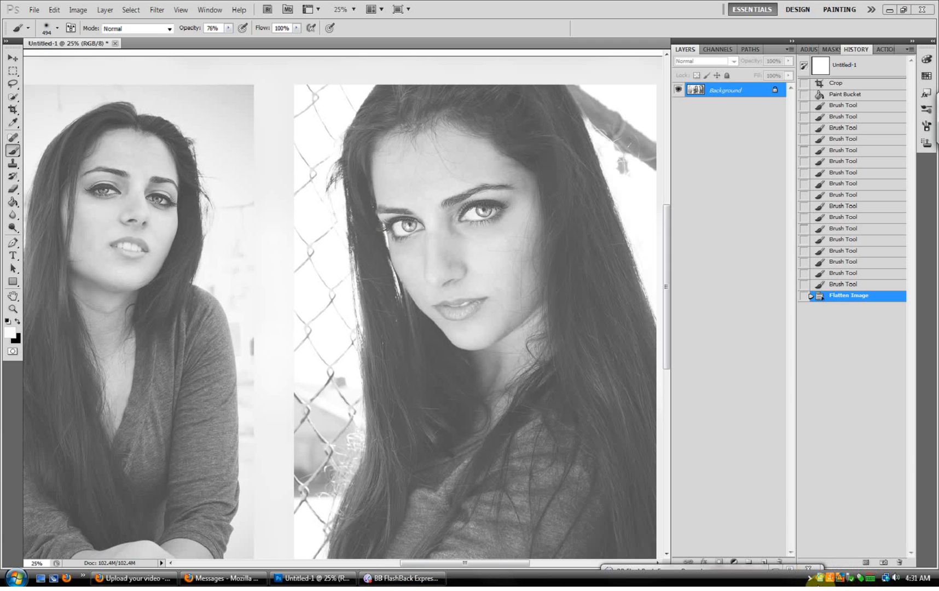
pyautogui.rightClick(401, 579)
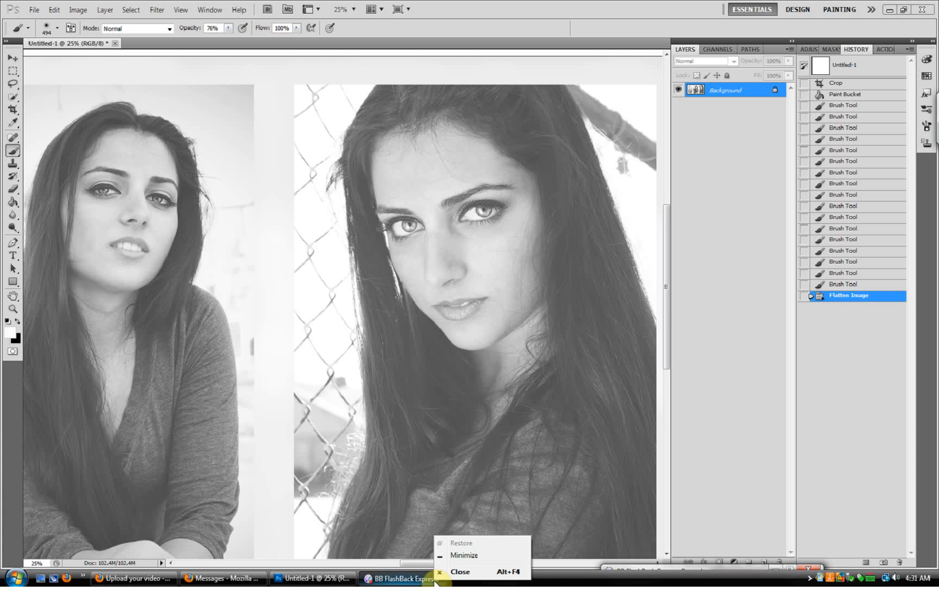